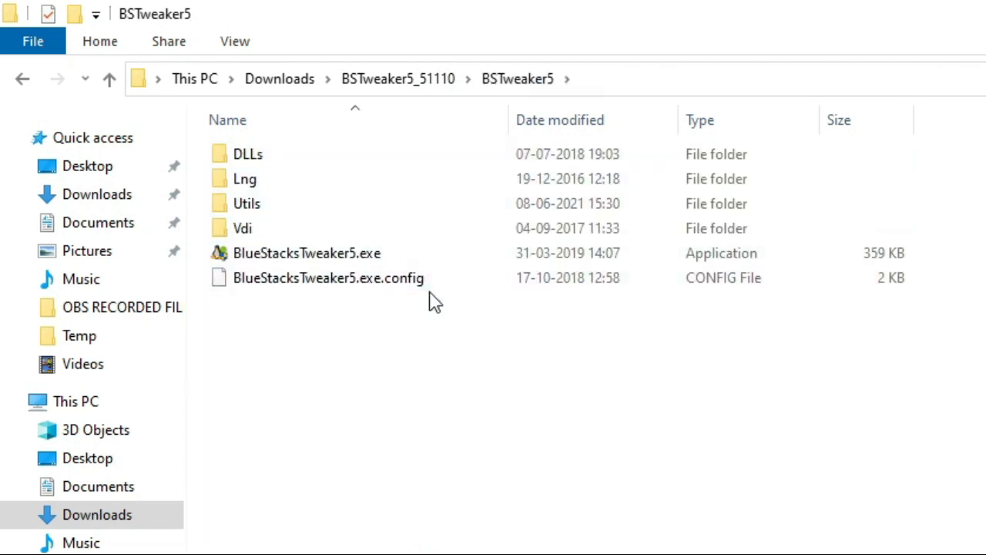
Launch BlueStacksTweaker5.exe from the BSTweaker5 download folder.
left_click(307, 253)
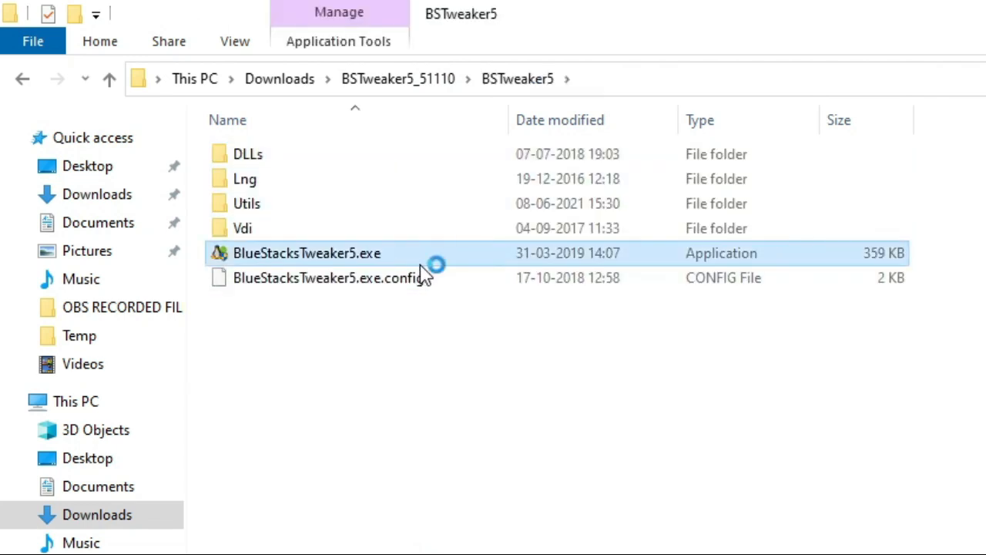
double_click(315, 254)
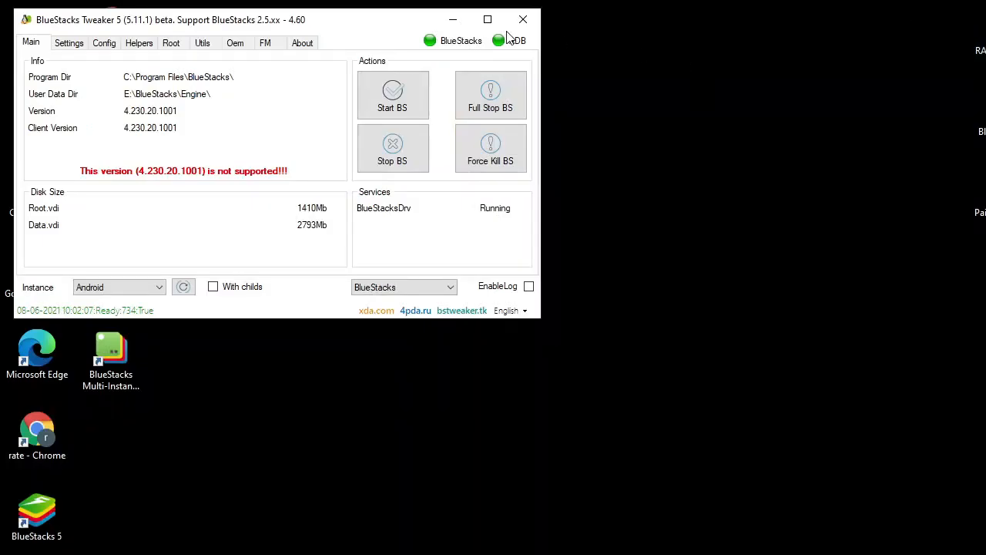
left_click_drag(170, 19, 605, 173)
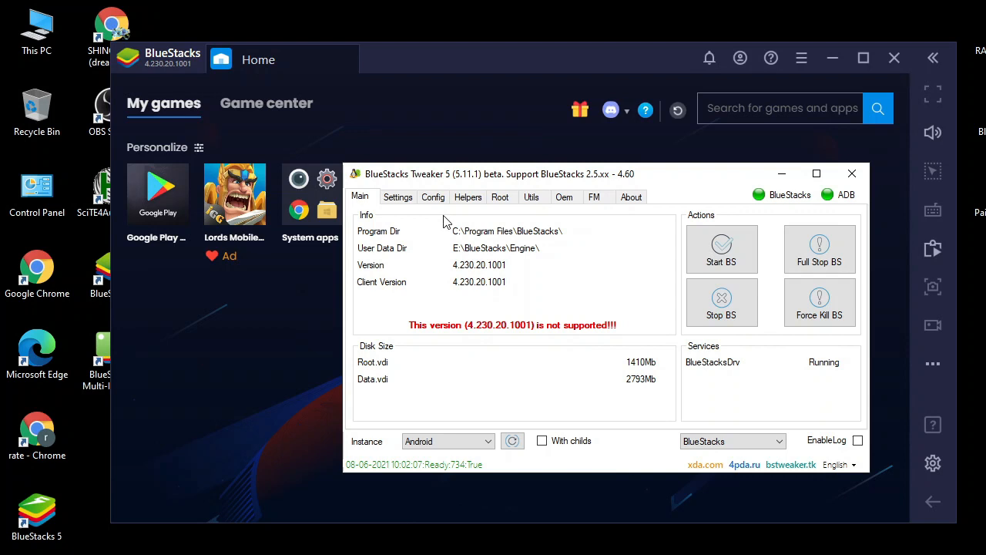
left_click(433, 197)
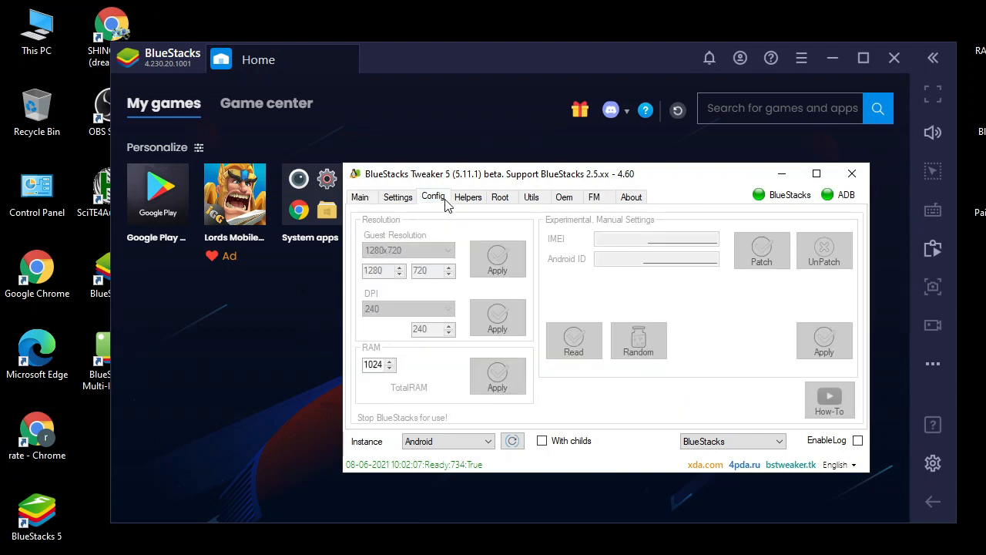
left_click(573, 340)
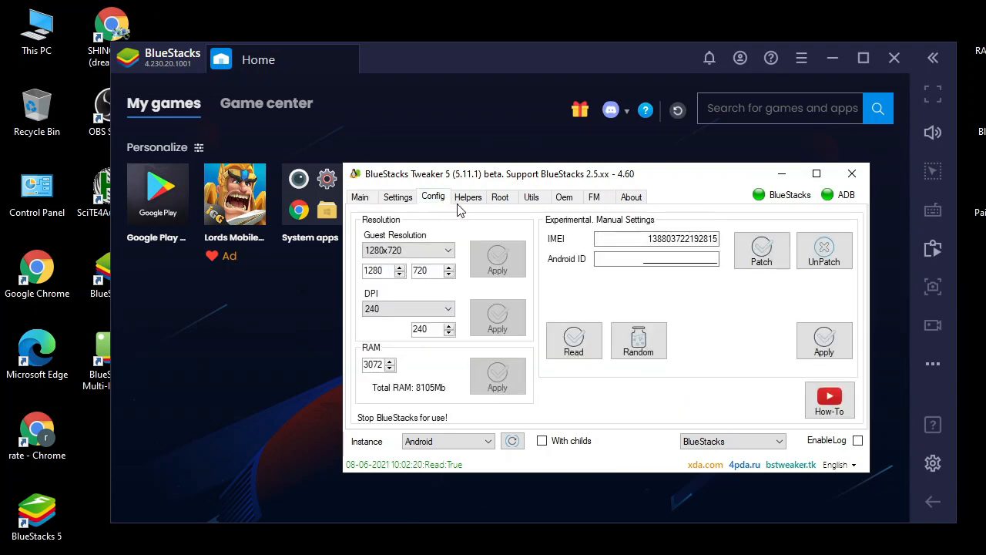
left_click(500, 197)
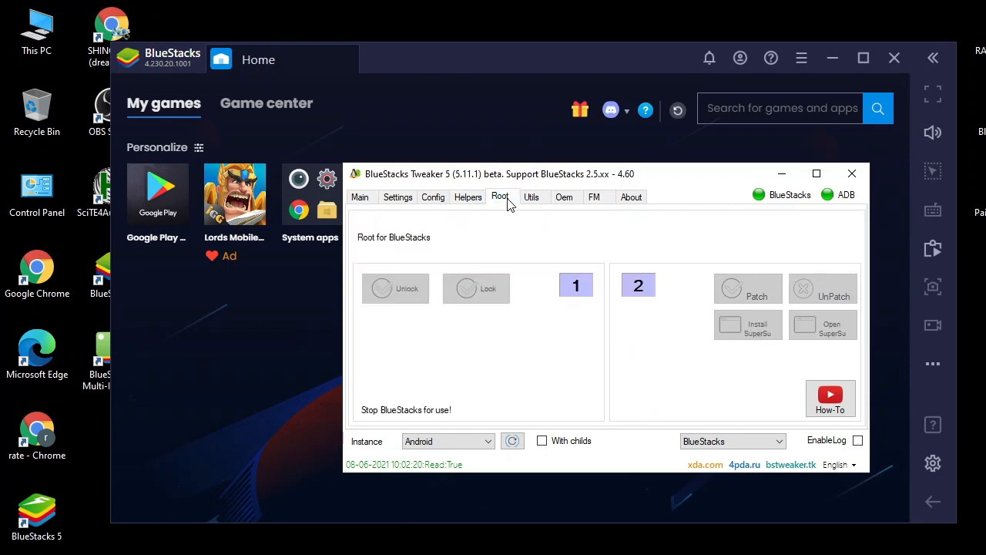
mouse_move(591, 235)
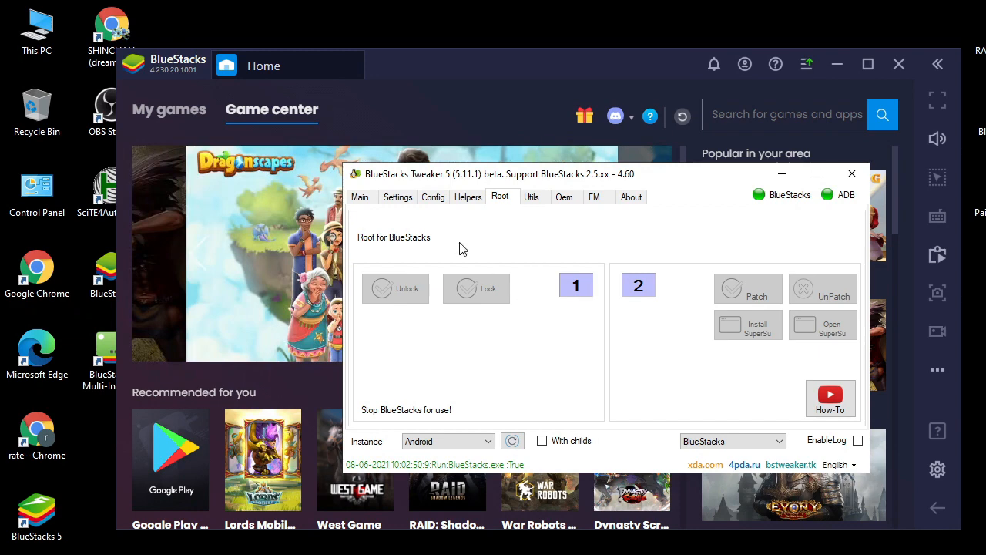
left_click(360, 196)
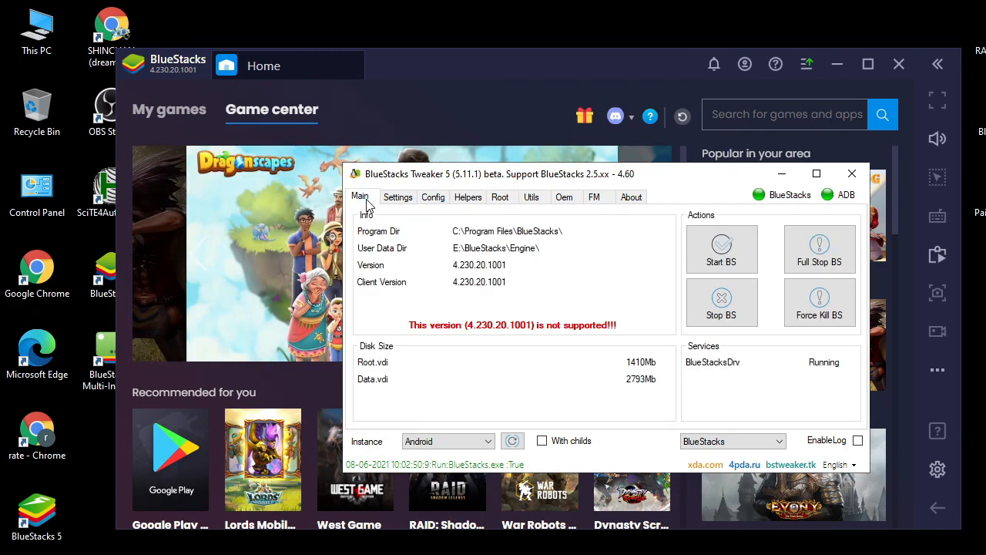
left_click(398, 196)
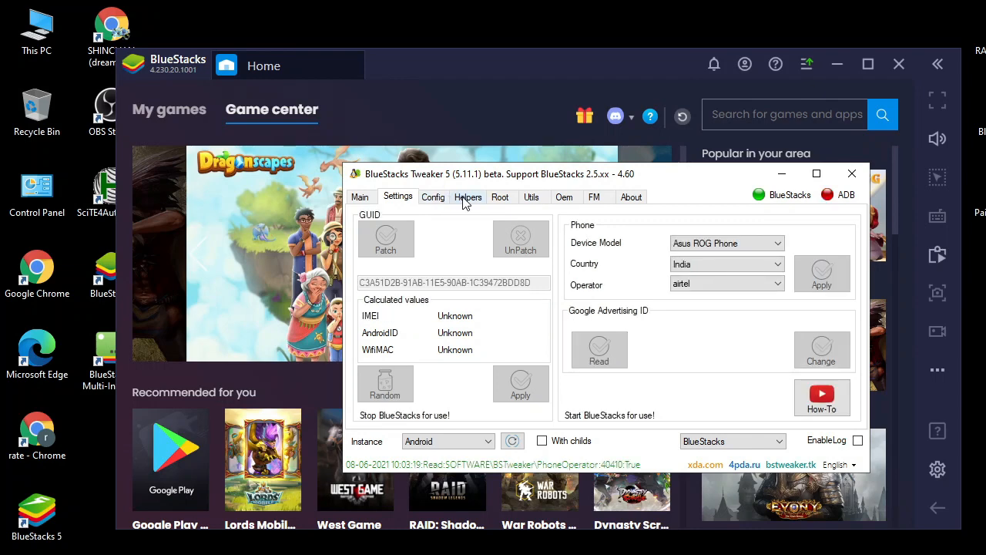
left_click(467, 196)
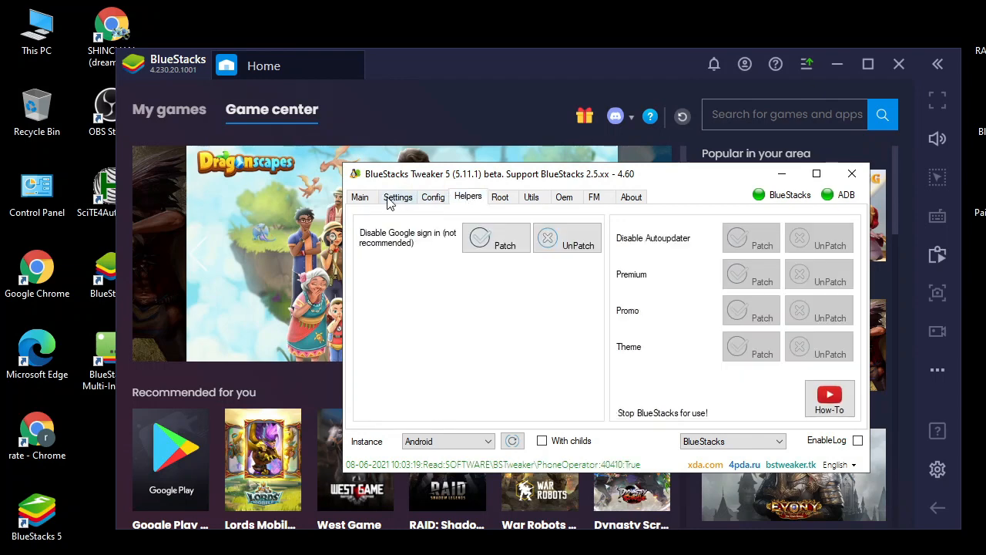
left_click(360, 197)
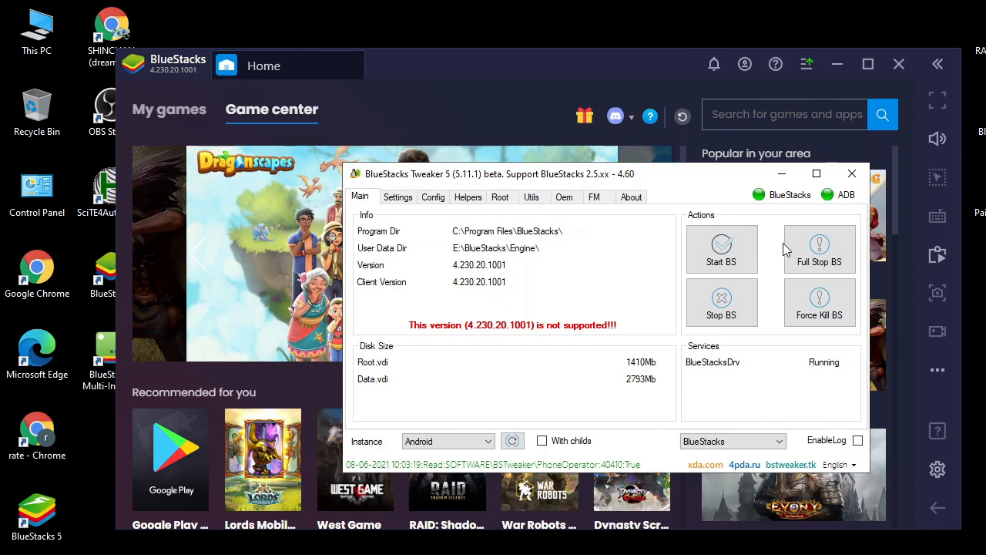
Fully stop the running BlueStacks emulator and switch to the Root page.
left_click(721, 302)
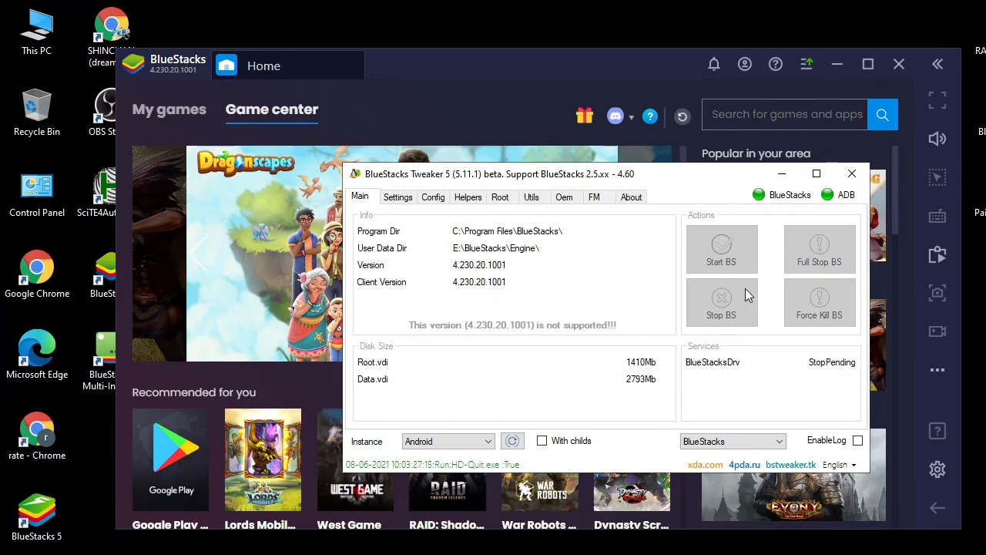
mouse_move(839, 377)
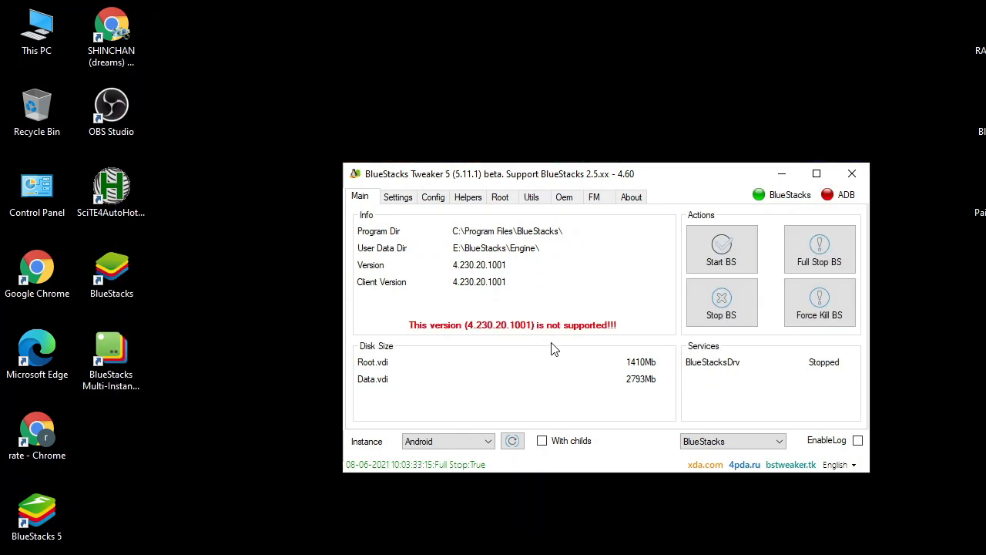
left_click(499, 197)
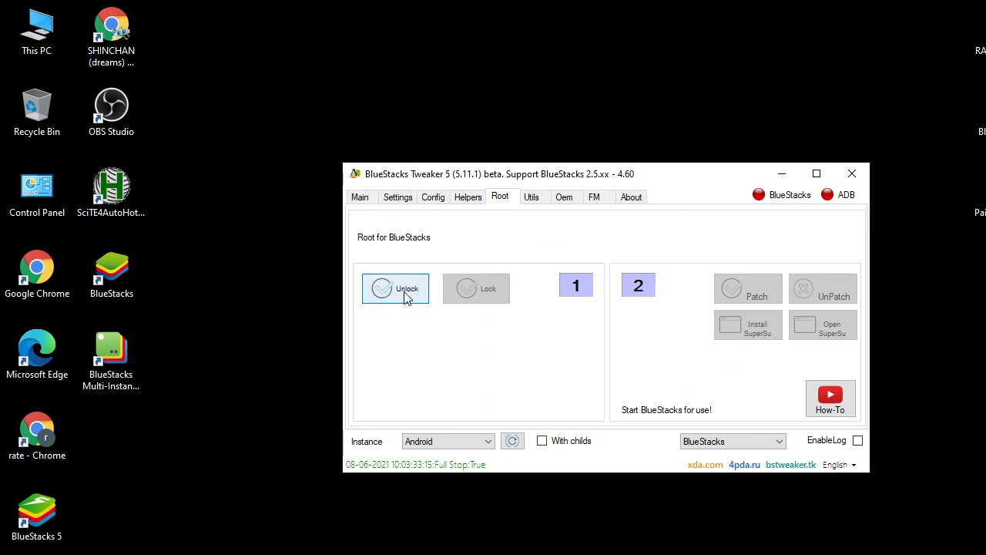
Unlock the BlueStacks system image until the status shows Unlock:True, then return to Main.
left_click(396, 289)
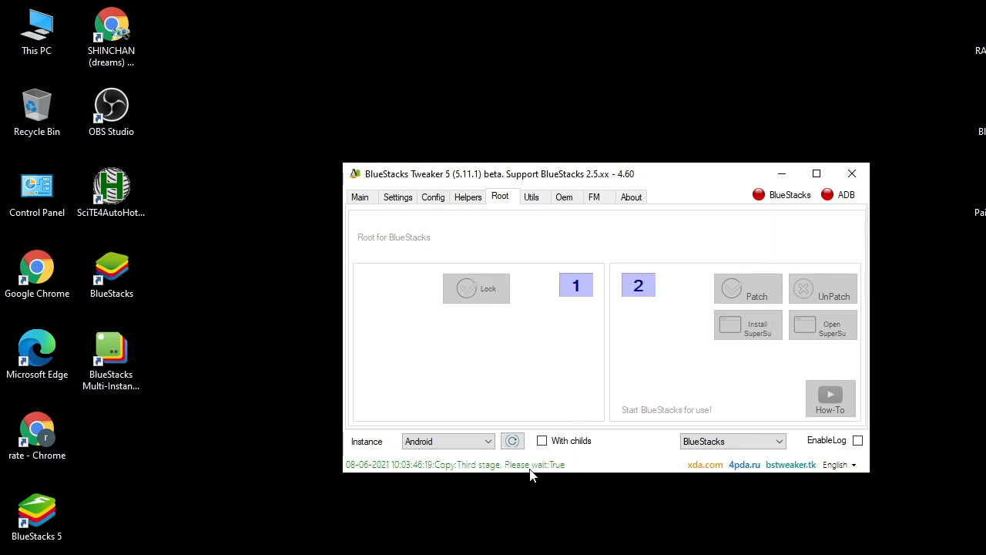
left_click(476, 288)
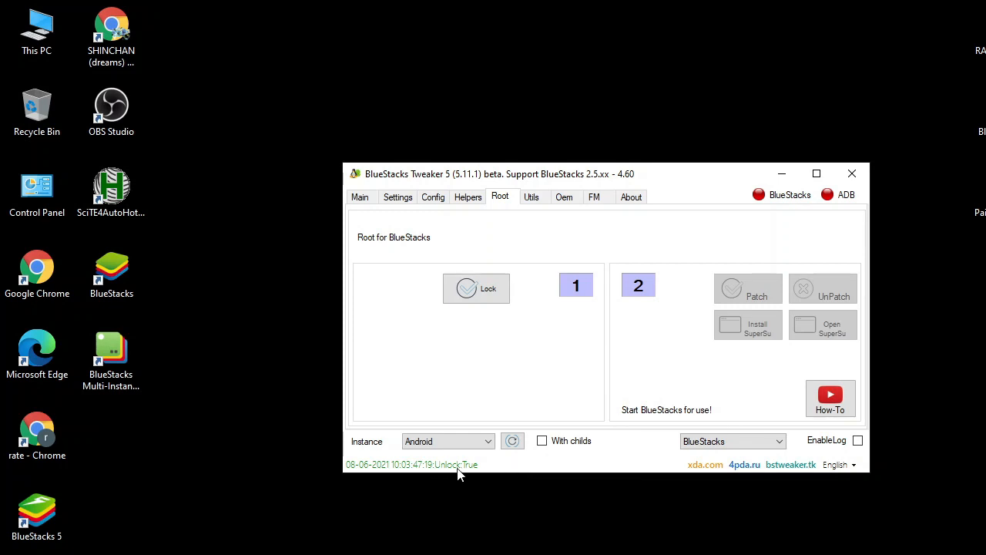
mouse_move(464, 471)
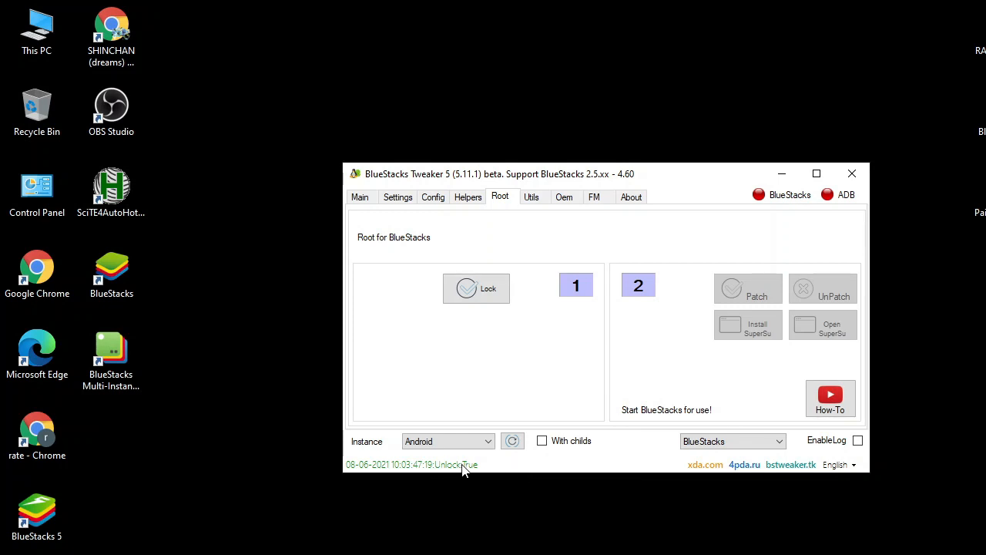
mouse_move(664, 415)
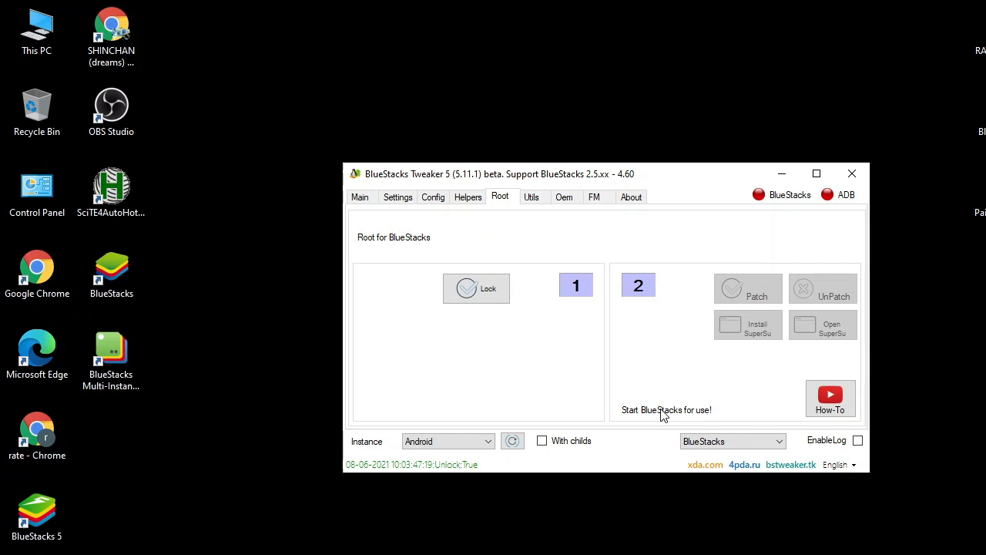
mouse_move(391, 210)
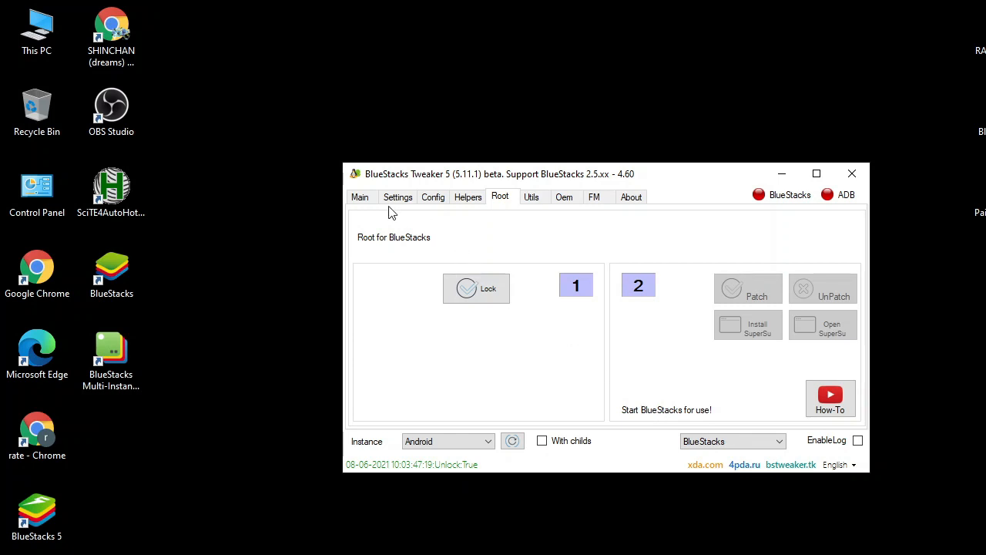
left_click(359, 197)
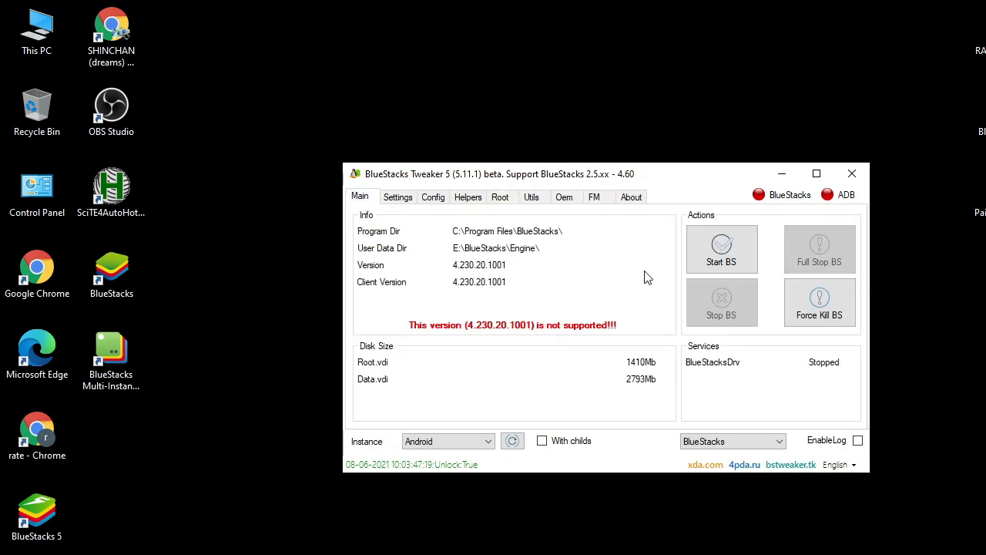
Start BlueStacks, check the Config resolution and RAM, and go to the Root page.
left_click(721, 248)
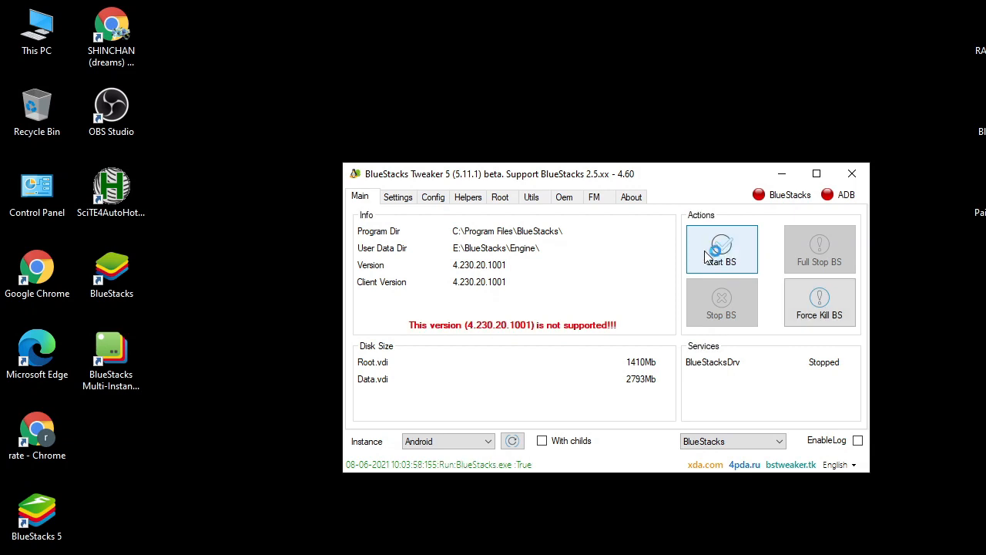
left_click(722, 248)
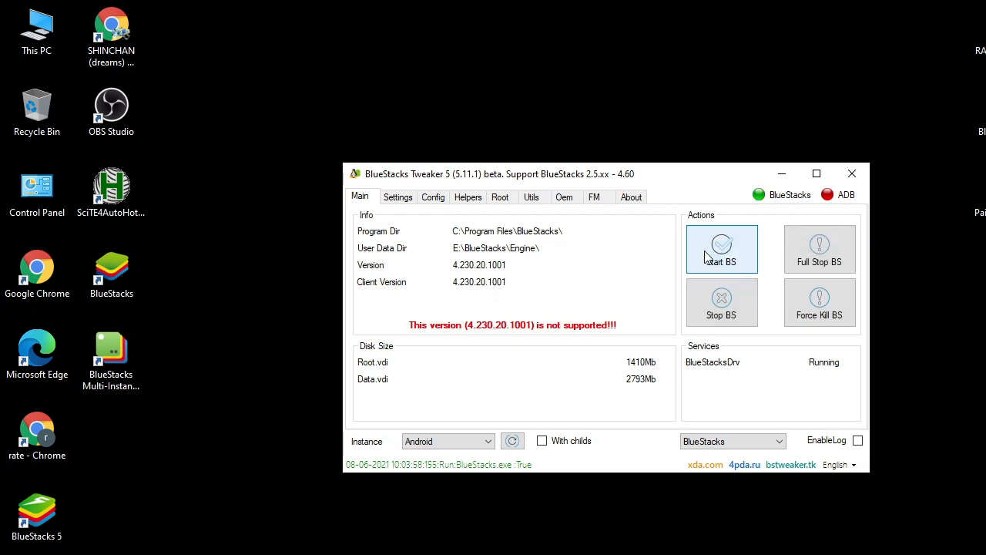
left_click(721, 248)
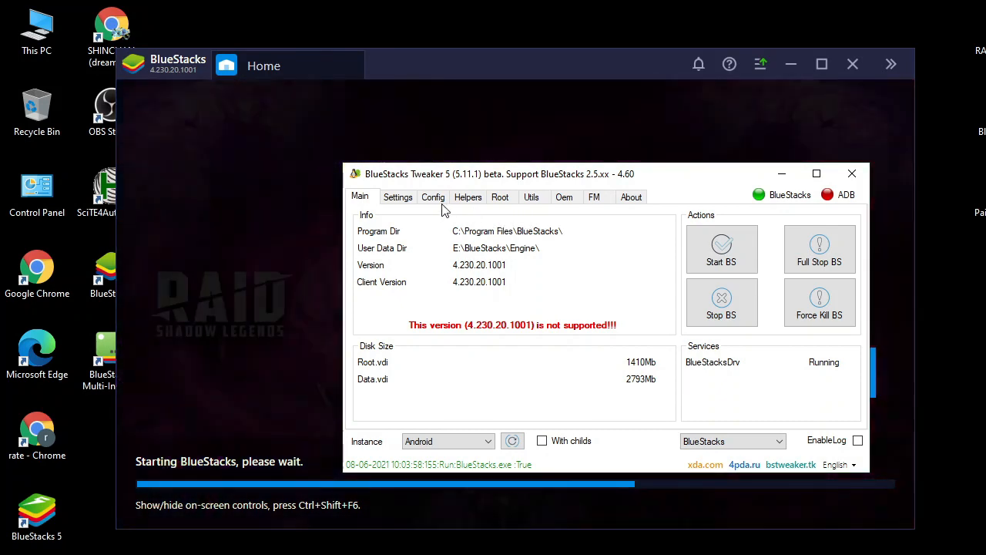
left_click(433, 197)
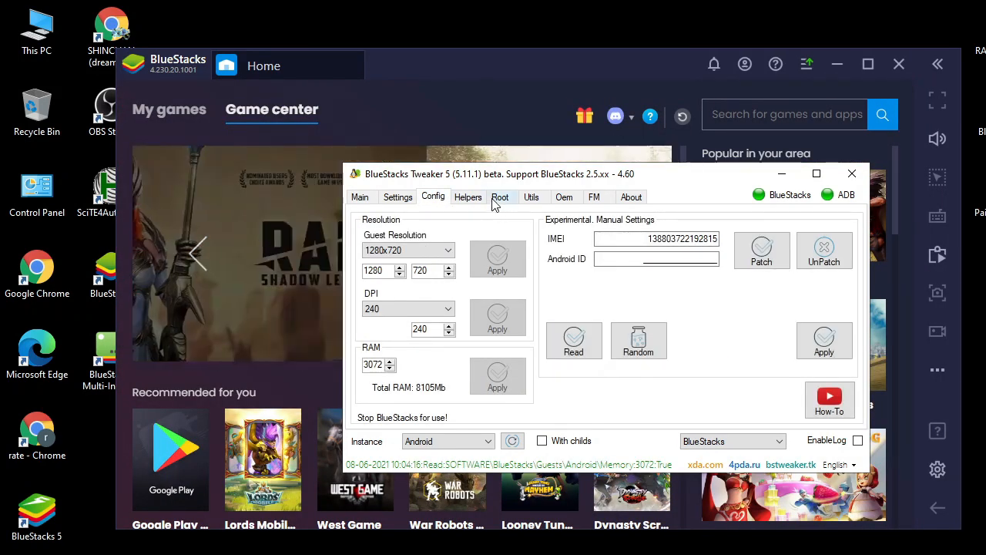
left_click(500, 197)
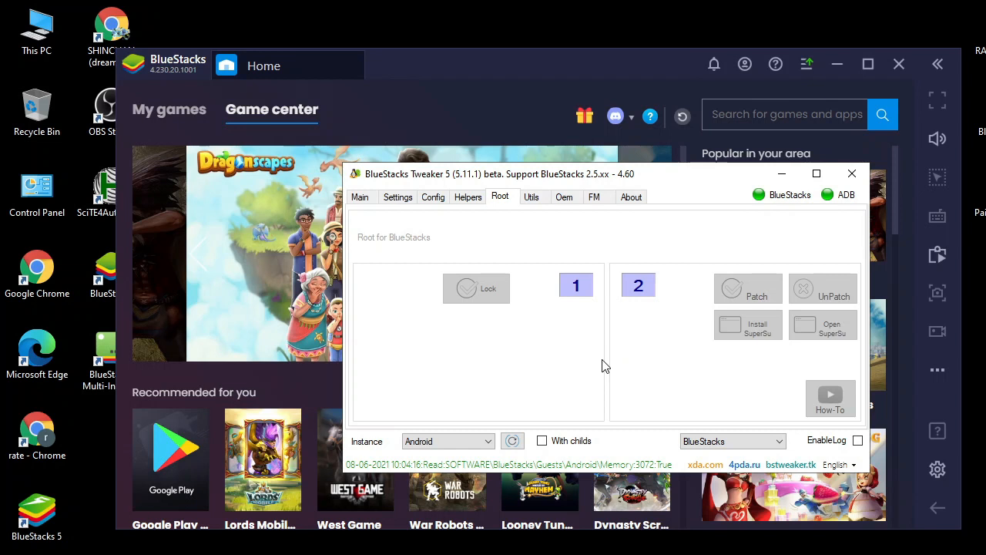
Apply the root patch to the running BlueStacks instance.
left_click(747, 288)
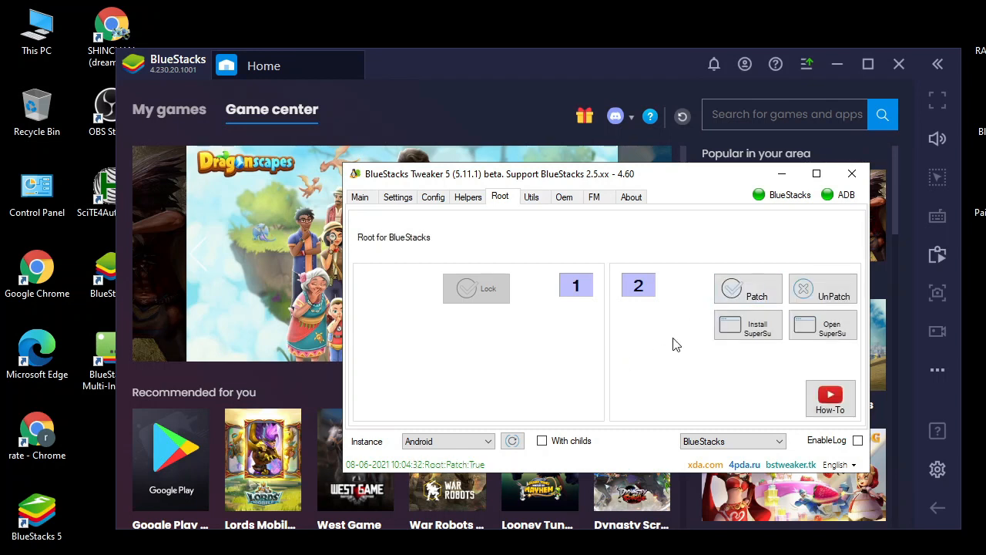
mouse_move(734, 333)
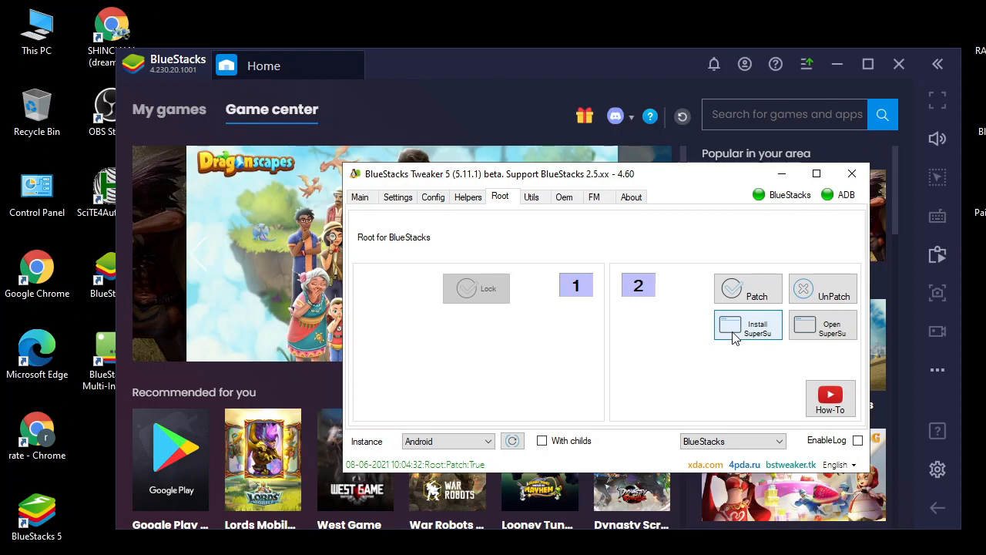
mouse_move(661, 335)
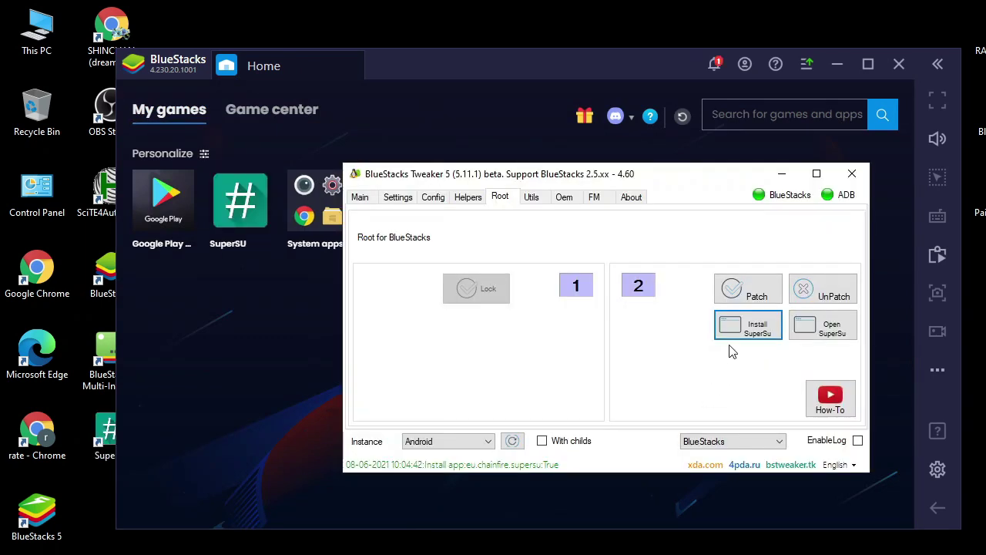
mouse_move(255, 265)
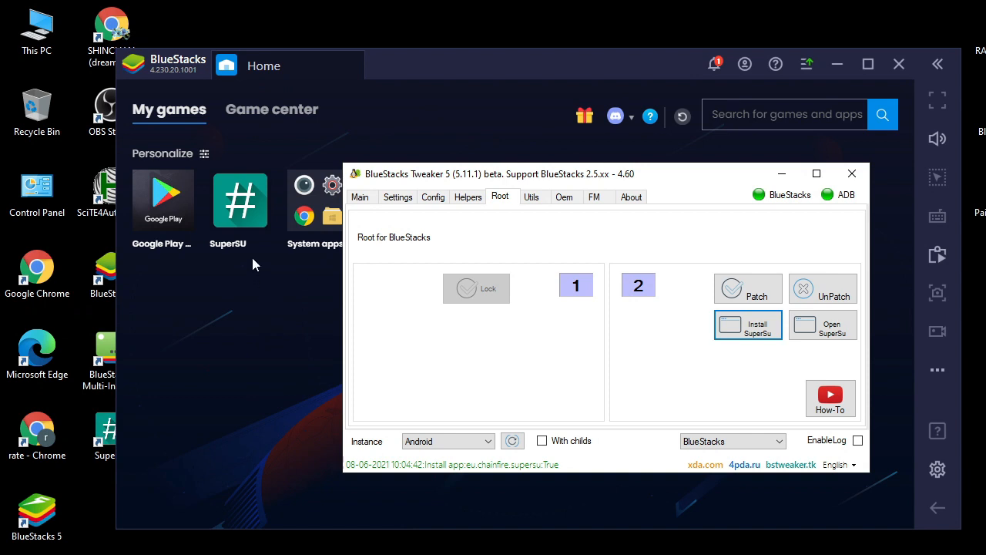
mouse_move(235, 208)
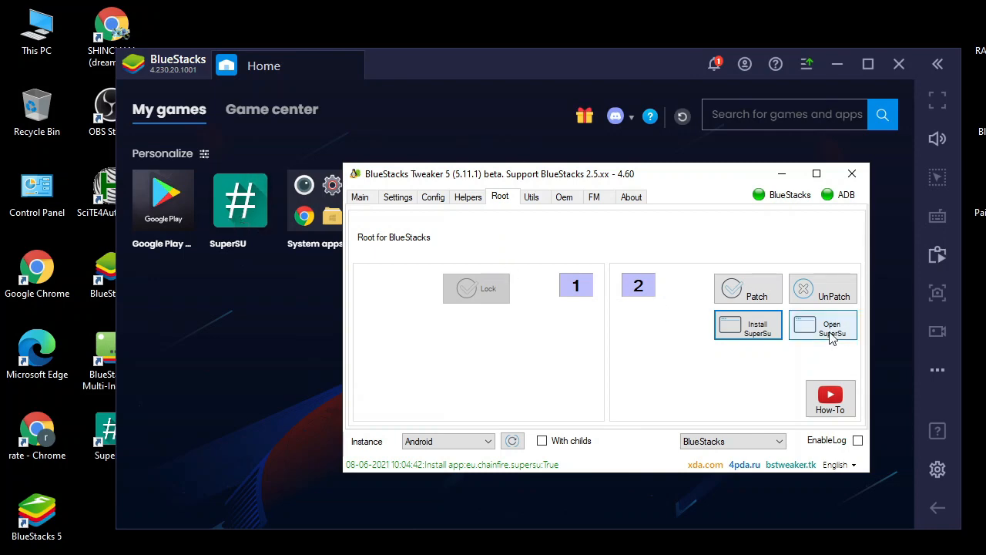
Launch SuperSU, pass its welcome screen and back out of the failed update tutorial.
left_click(823, 325)
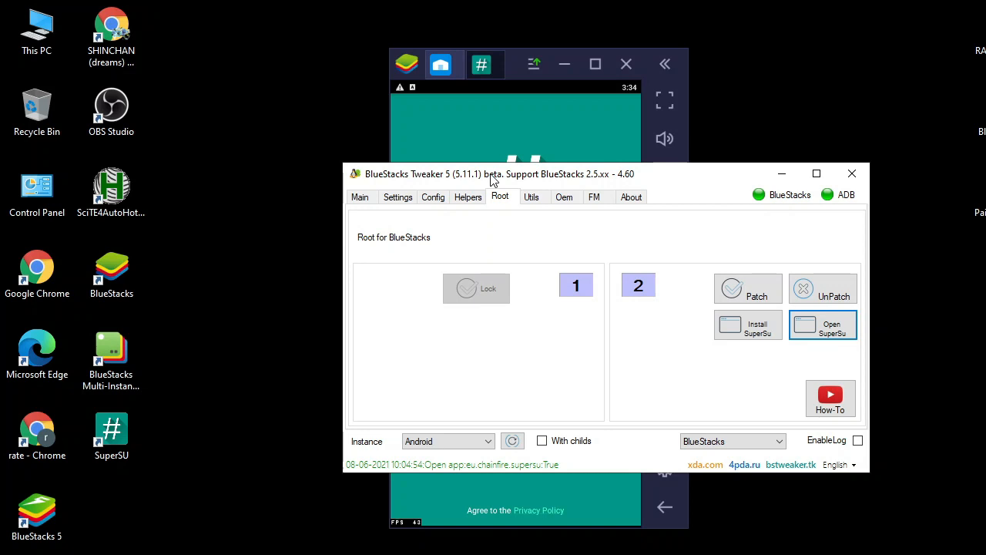
mouse_move(532, 154)
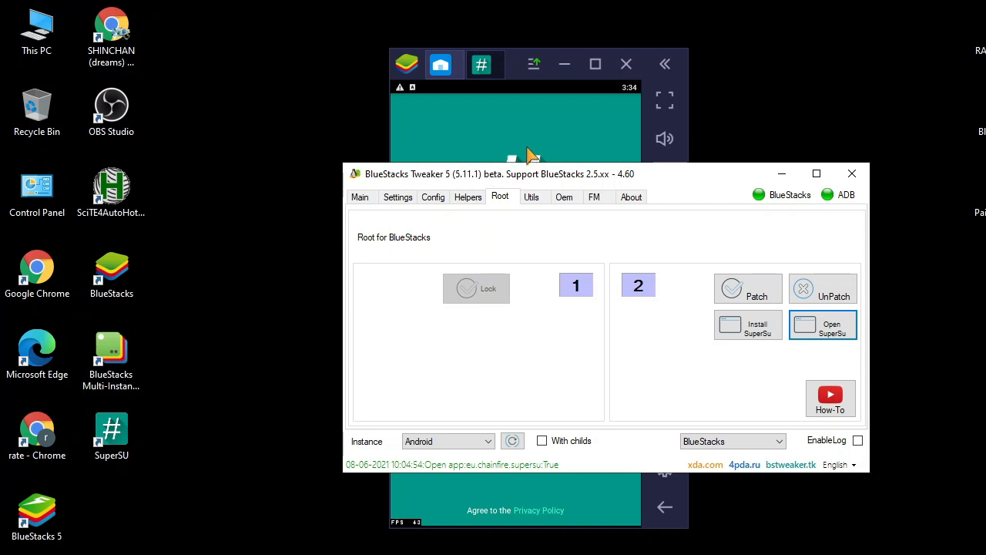
mouse_move(531, 151)
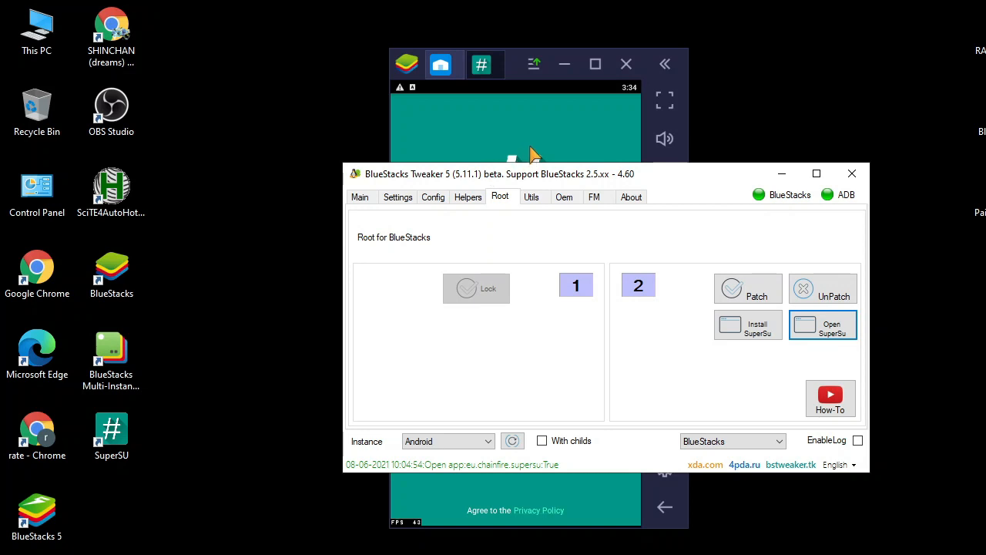
left_click(823, 325)
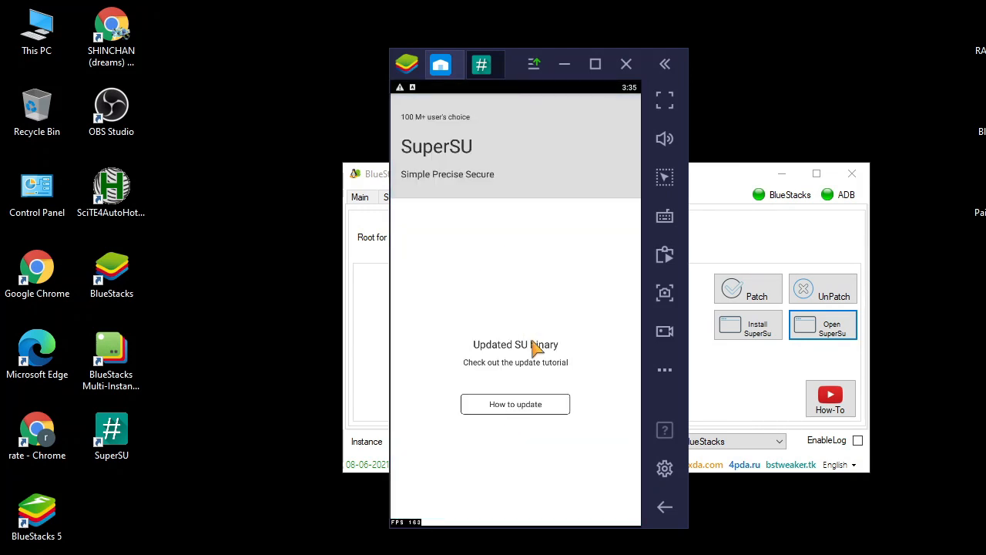
mouse_move(528, 388)
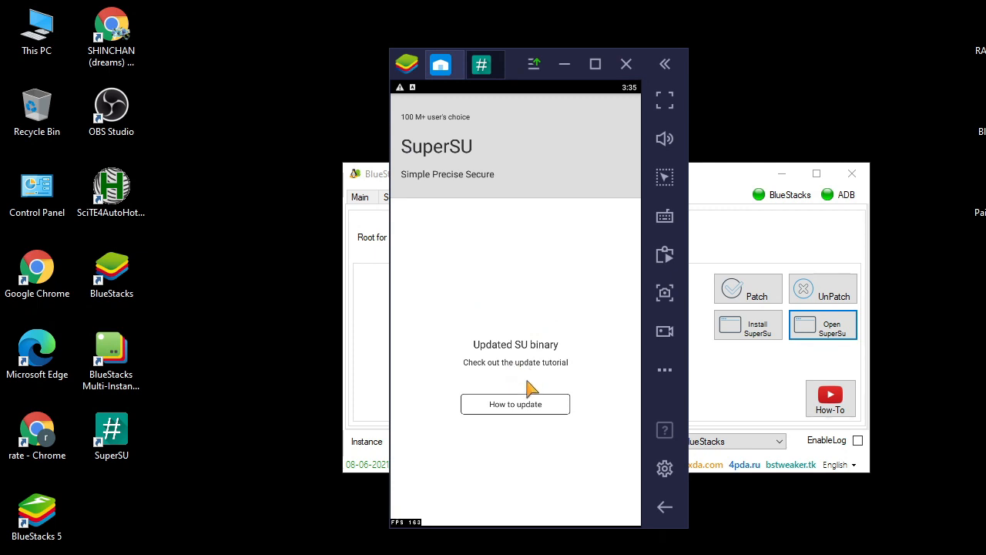
mouse_move(532, 412)
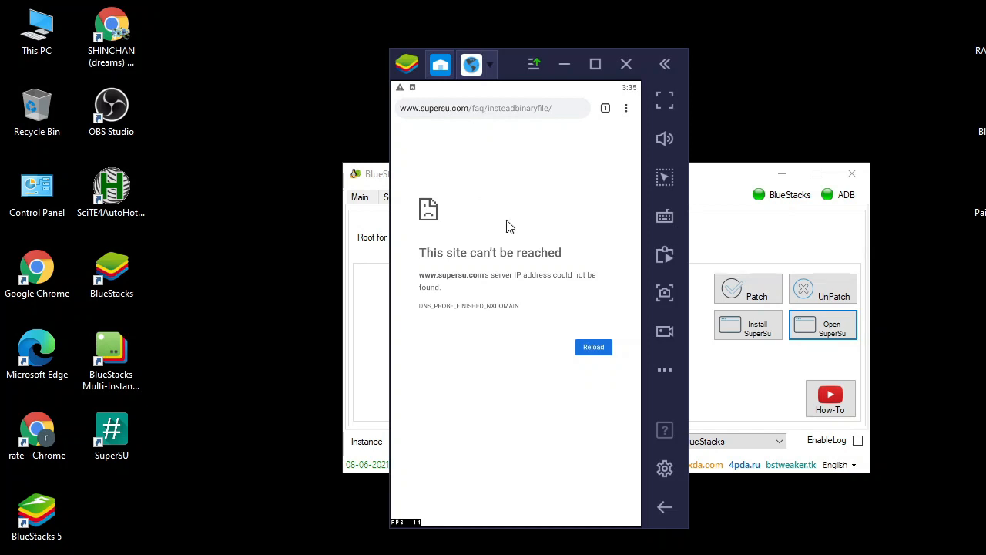
mouse_move(593, 347)
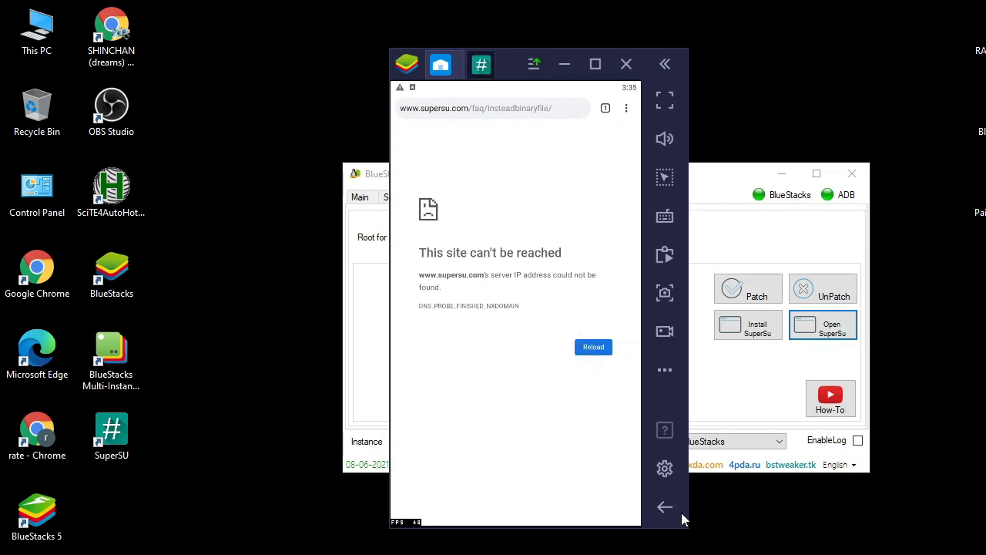
left_click(823, 324)
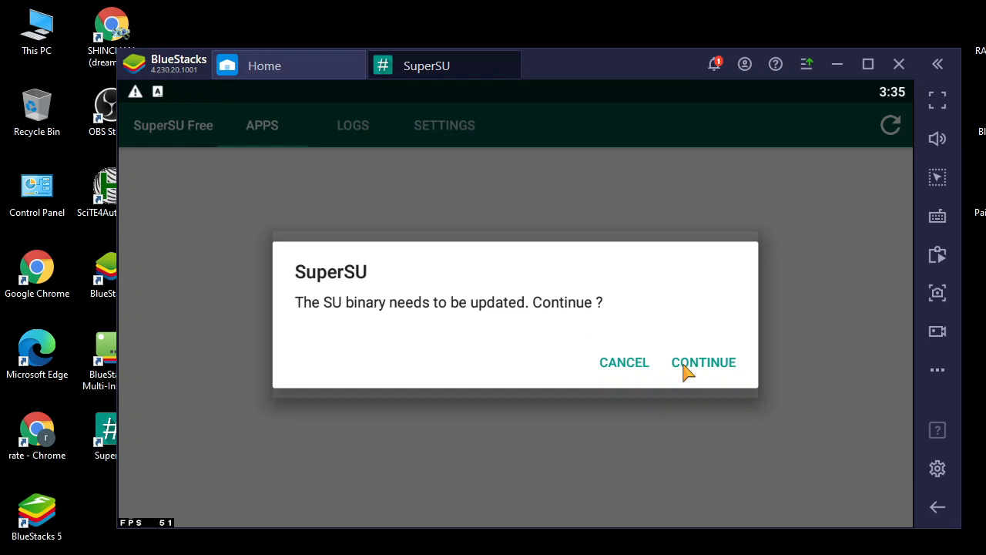
Agree to update the SU binary and install it with the NORMAL method.
left_click(704, 362)
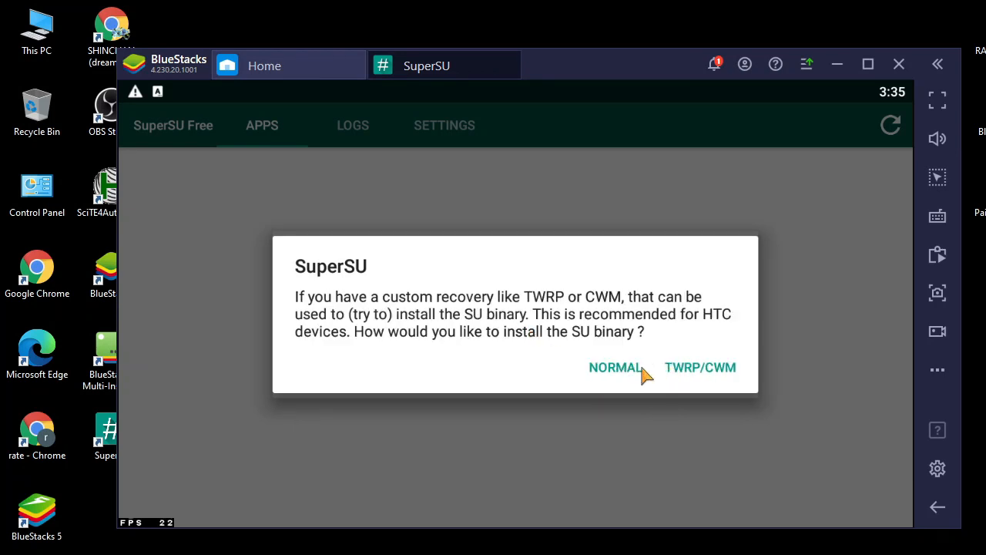
mouse_move(624, 384)
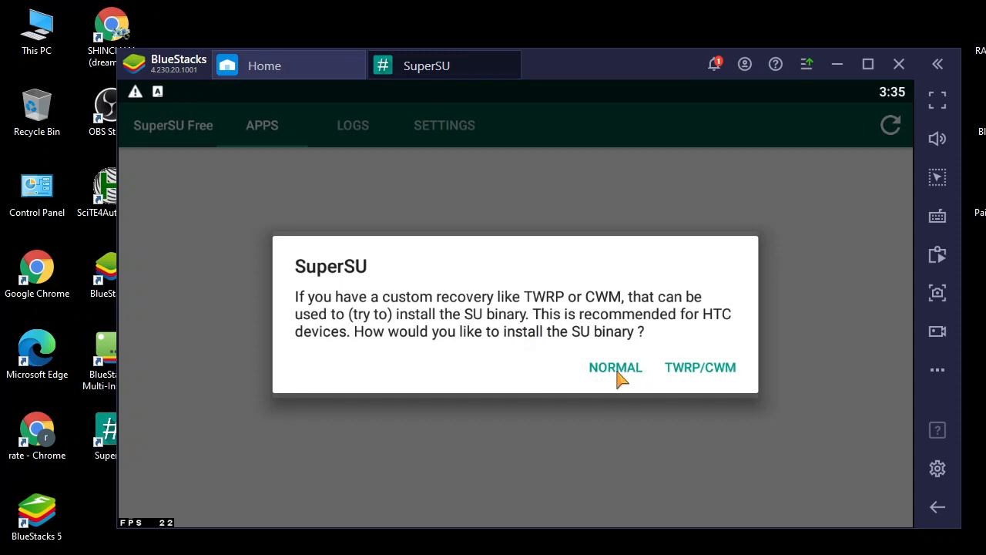
left_click(615, 367)
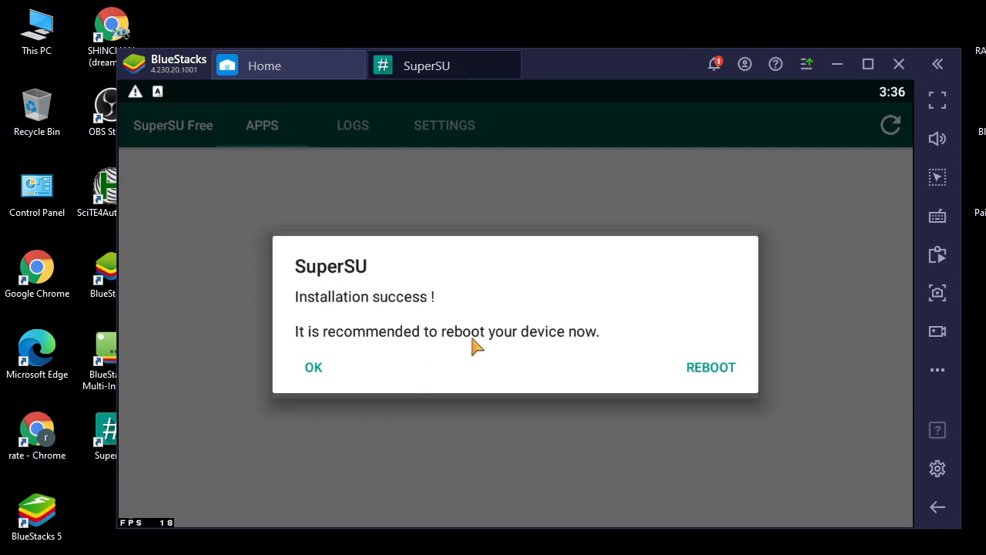
mouse_move(698, 368)
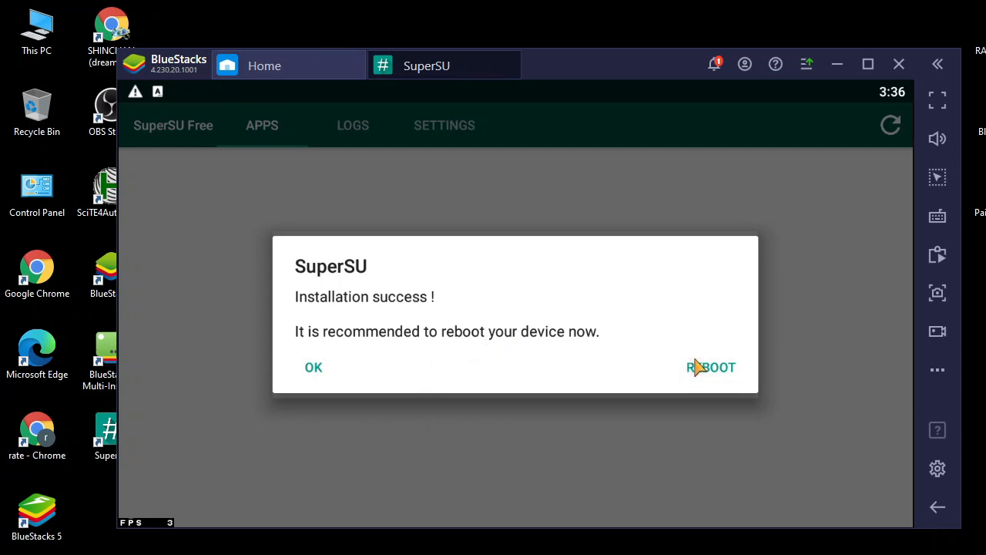
mouse_move(654, 347)
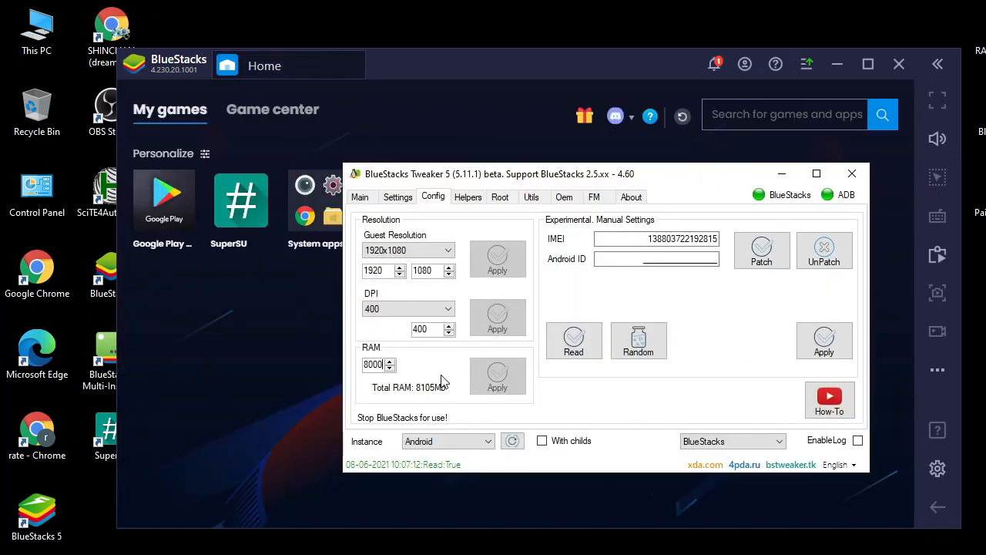
mouse_move(426, 426)
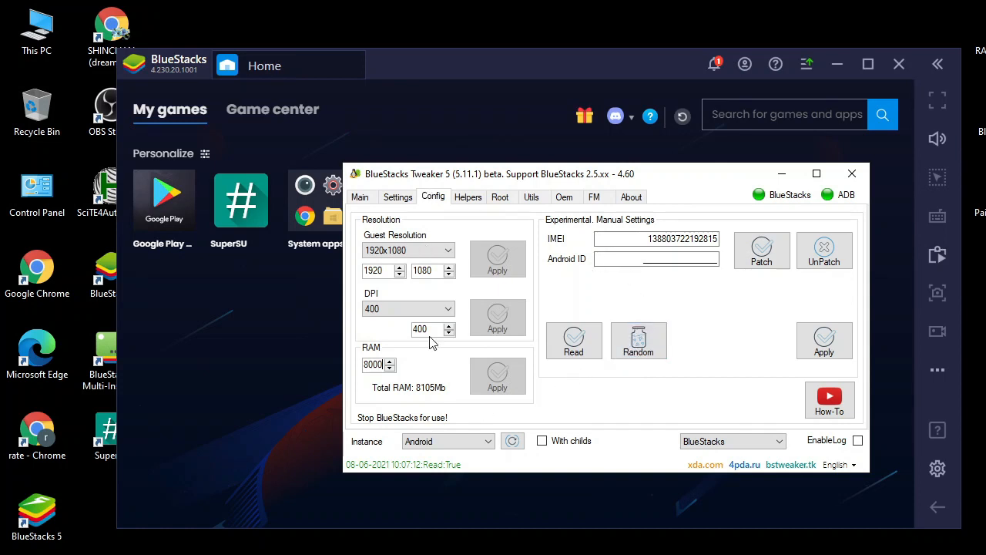
mouse_move(435, 429)
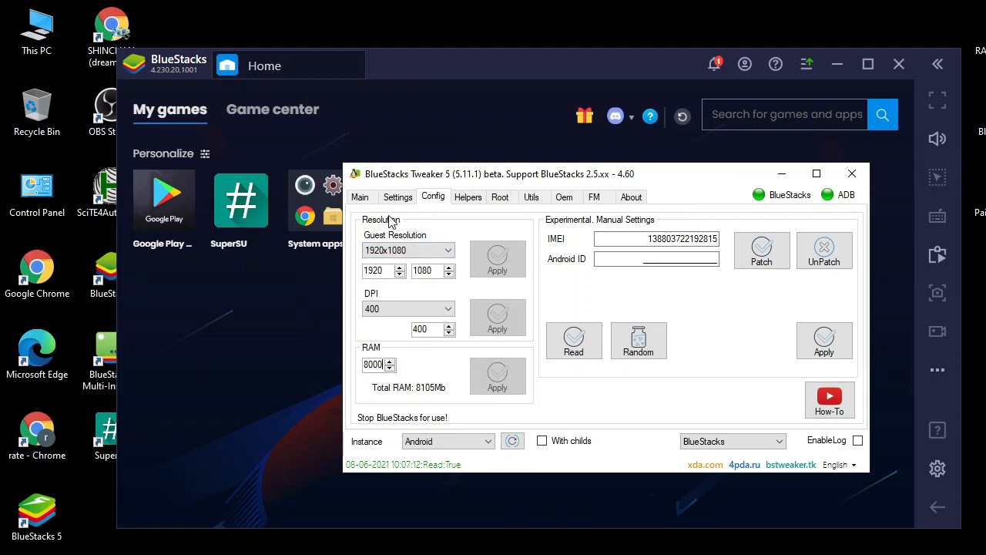
From the Main overview, trigger a Full Stop of BlueStacks.
left_click(360, 196)
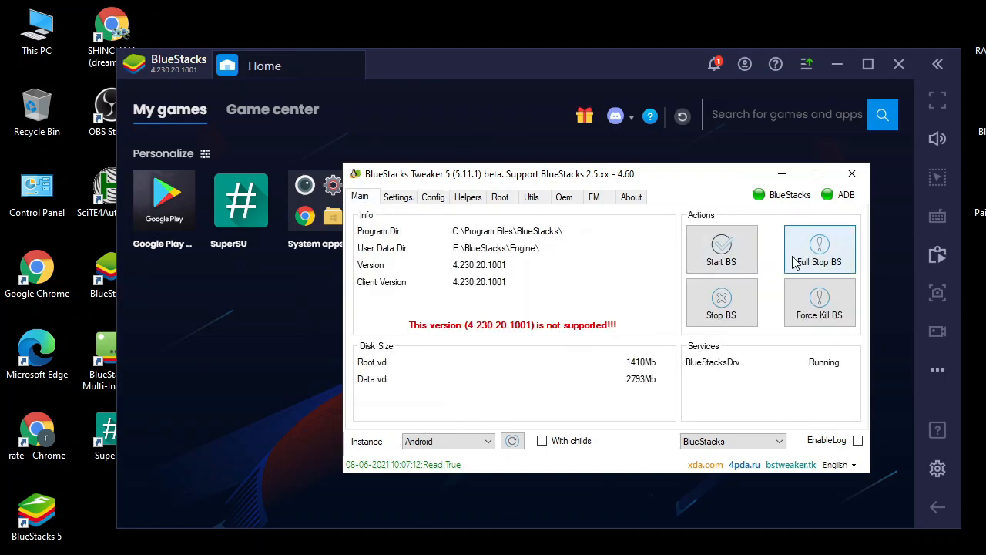
left_click(819, 248)
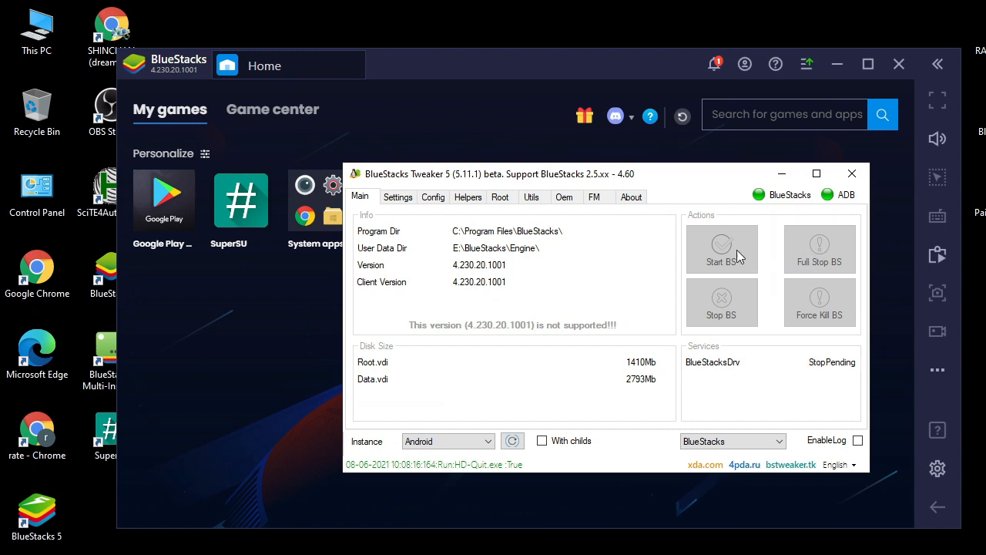
mouse_move(665, 257)
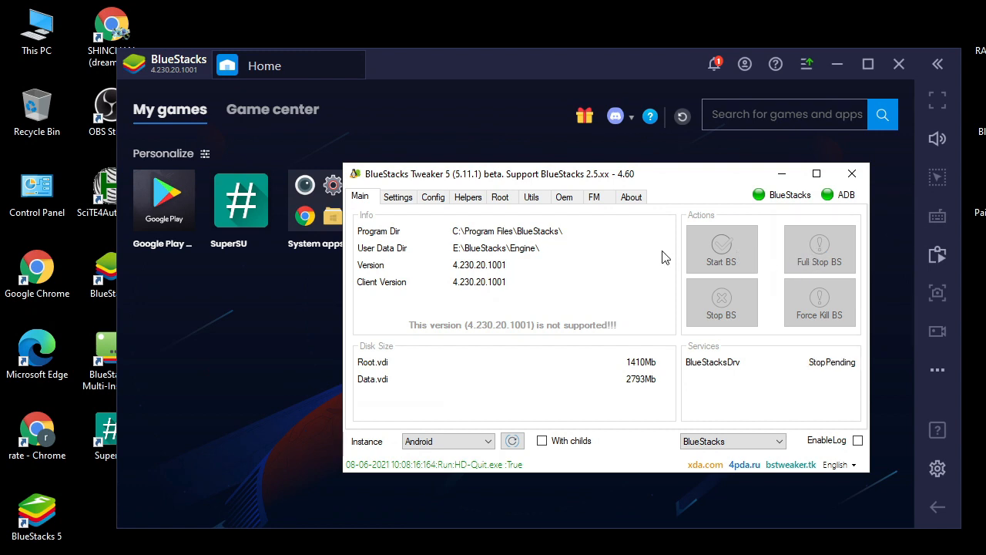
mouse_move(838, 375)
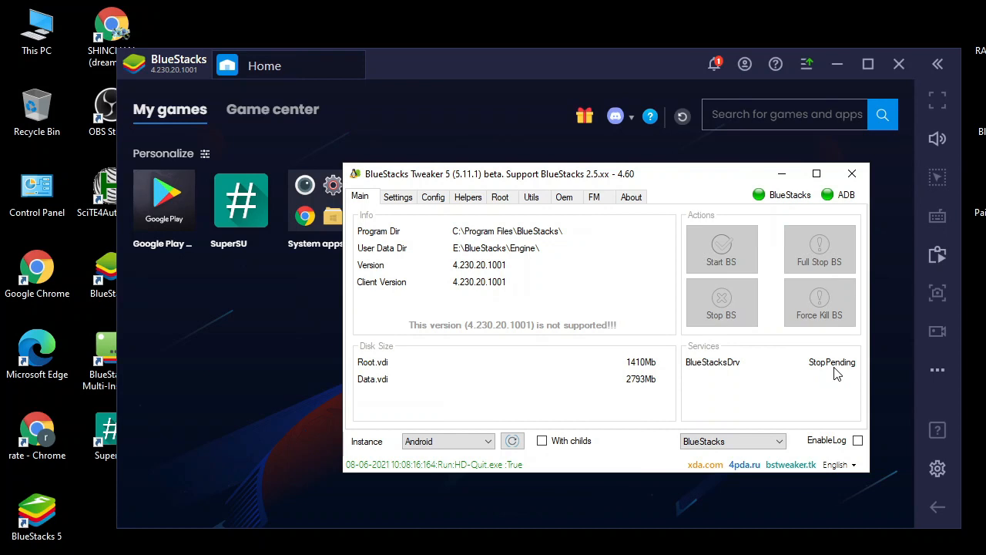
Apply 4052 MB RAM on Config, then apply the Disable Autoupdater and Premium helper patches.
left_click(433, 197)
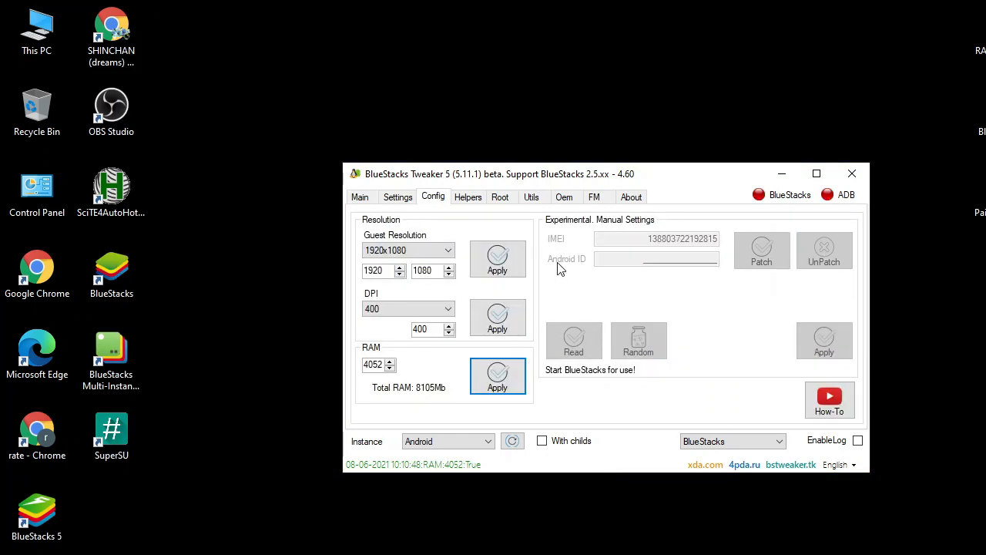
left_click(467, 197)
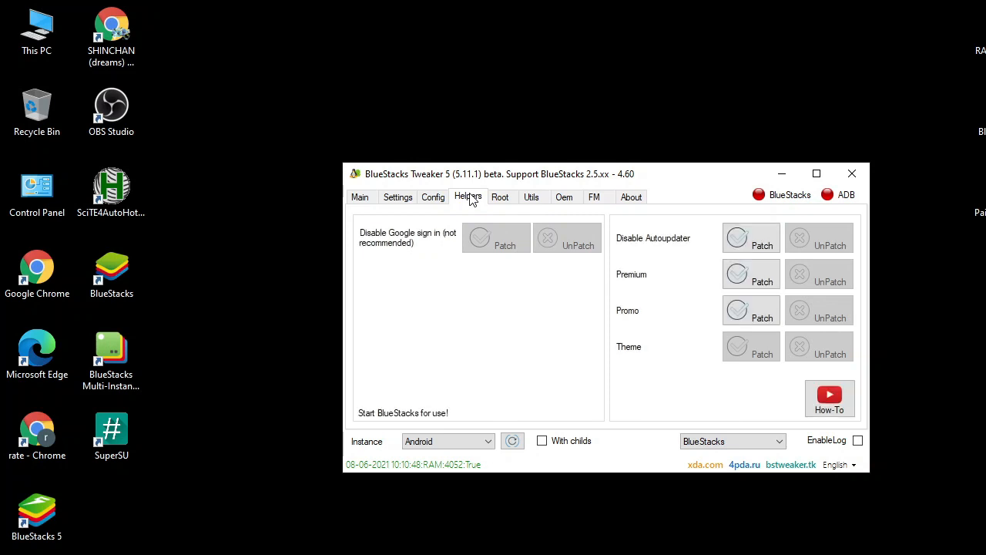
mouse_move(624, 225)
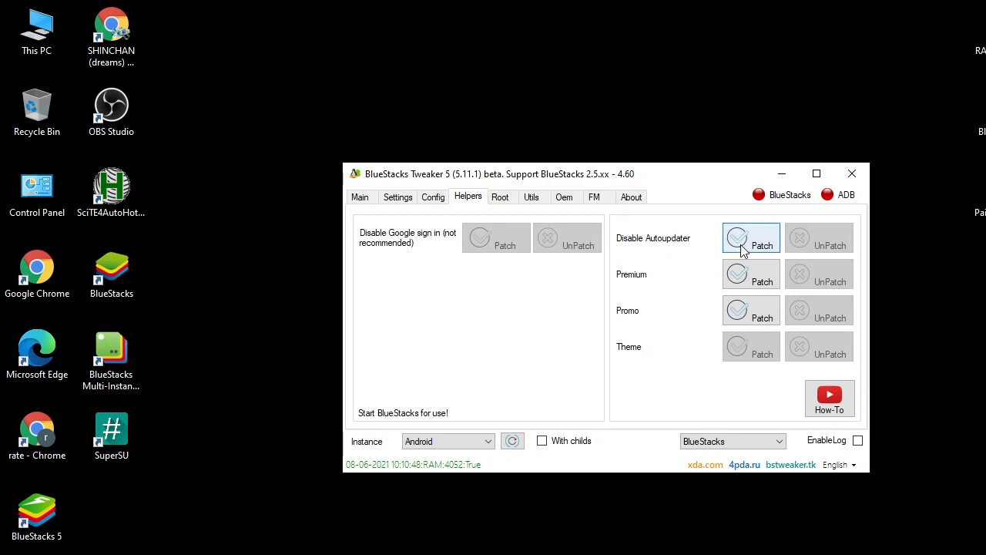
left_click(751, 238)
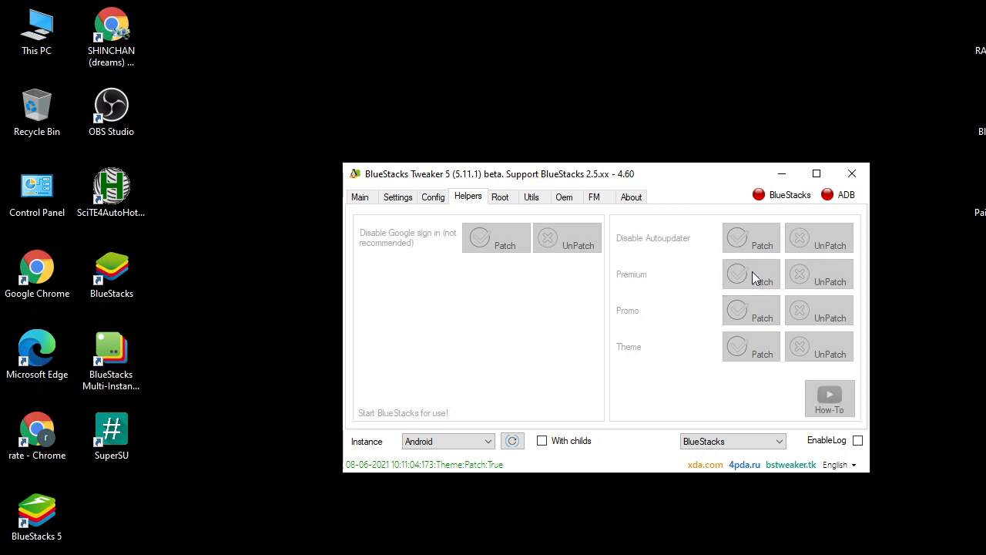
left_click(751, 276)
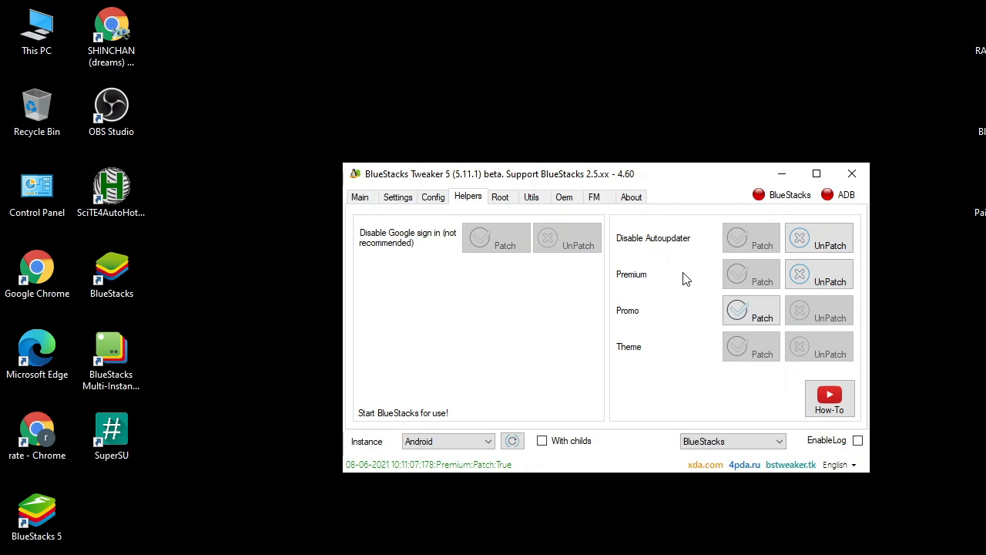
mouse_move(638, 281)
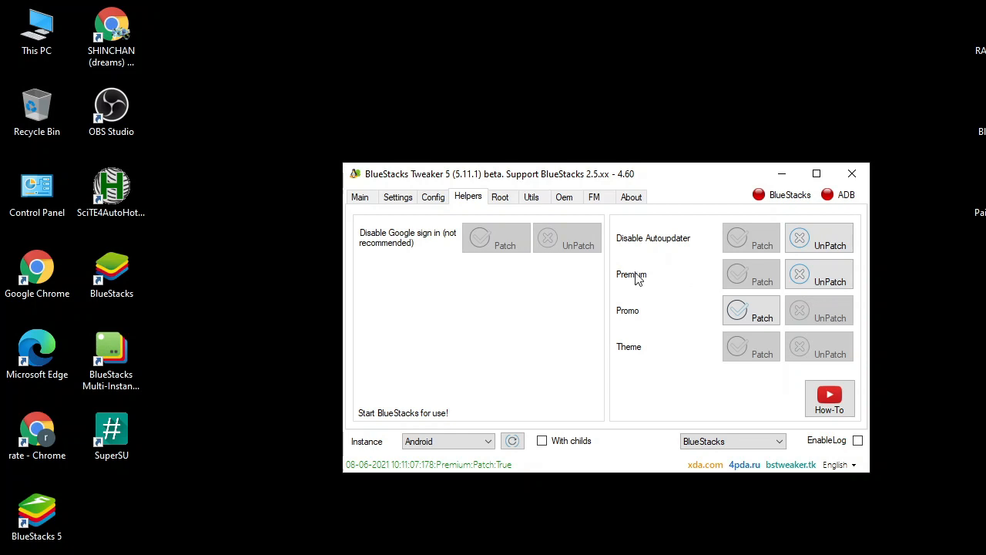
mouse_move(601, 282)
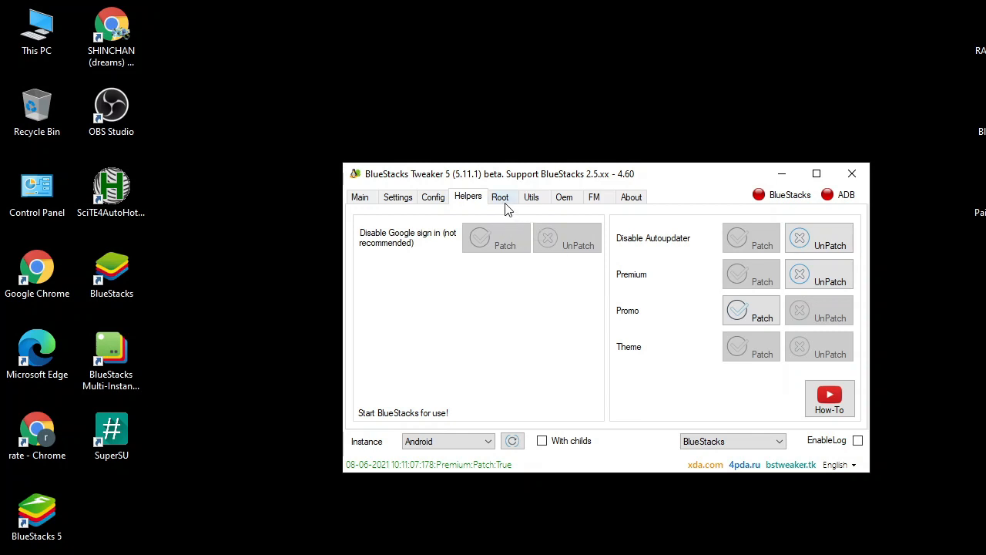
Review the Root, data compression, OEM toggle, file manager and device settings pages.
left_click(500, 197)
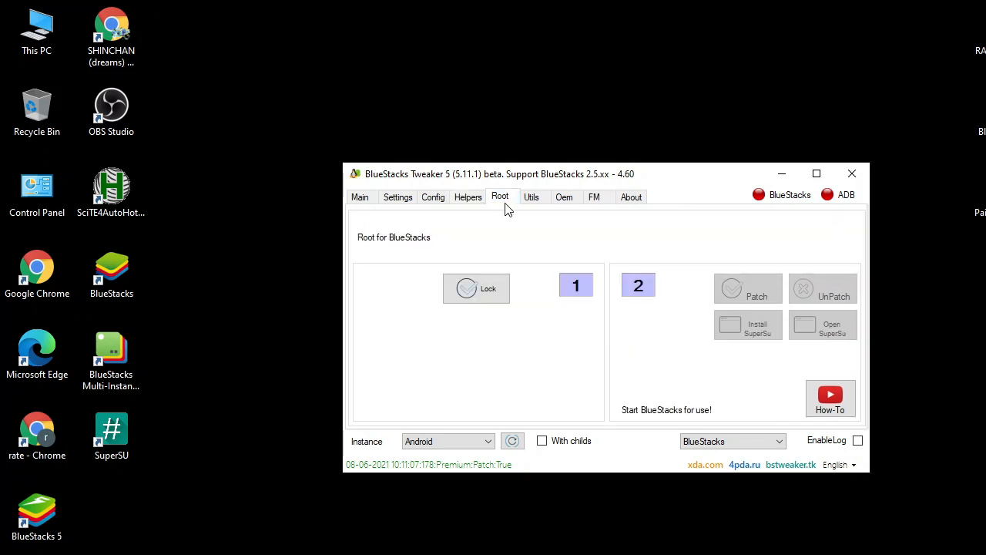
mouse_move(536, 258)
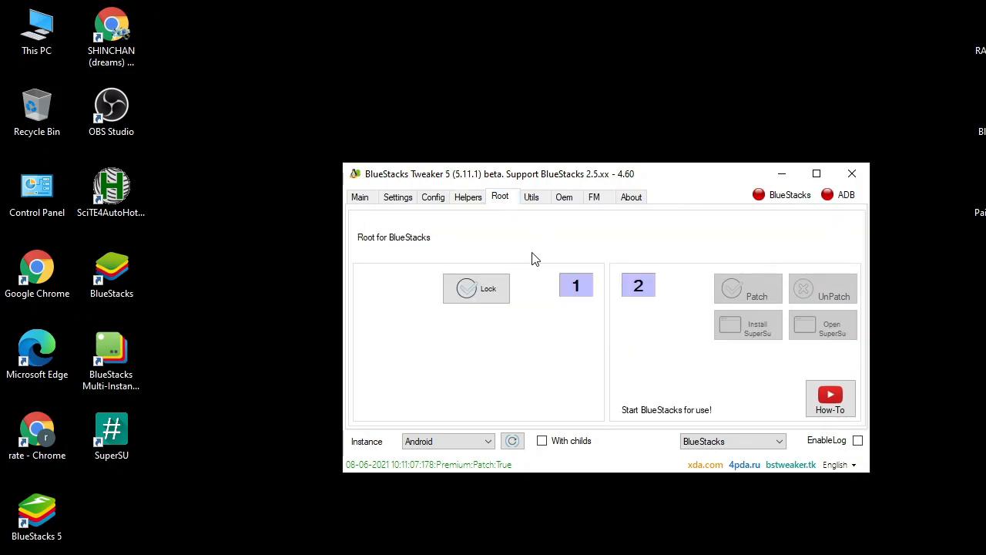
left_click(531, 197)
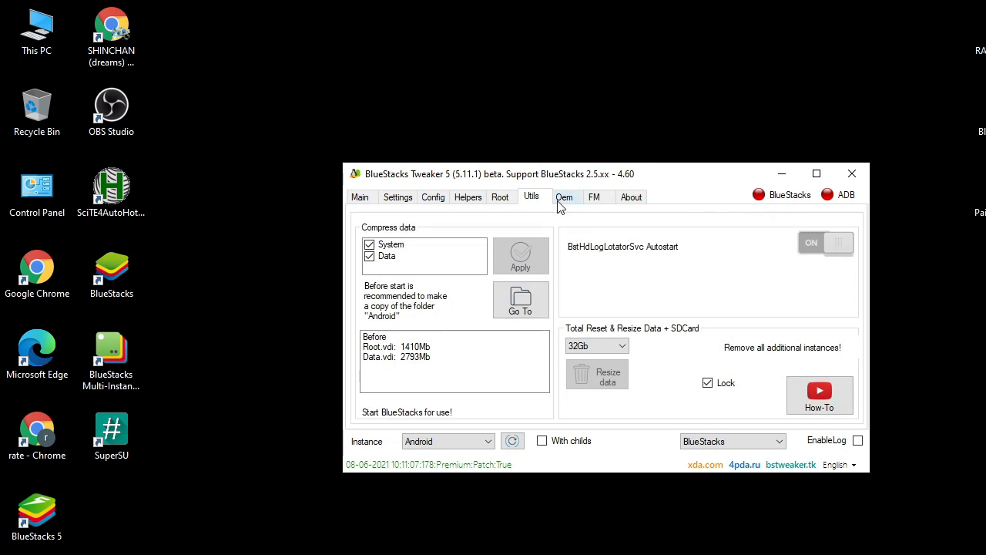
left_click(565, 197)
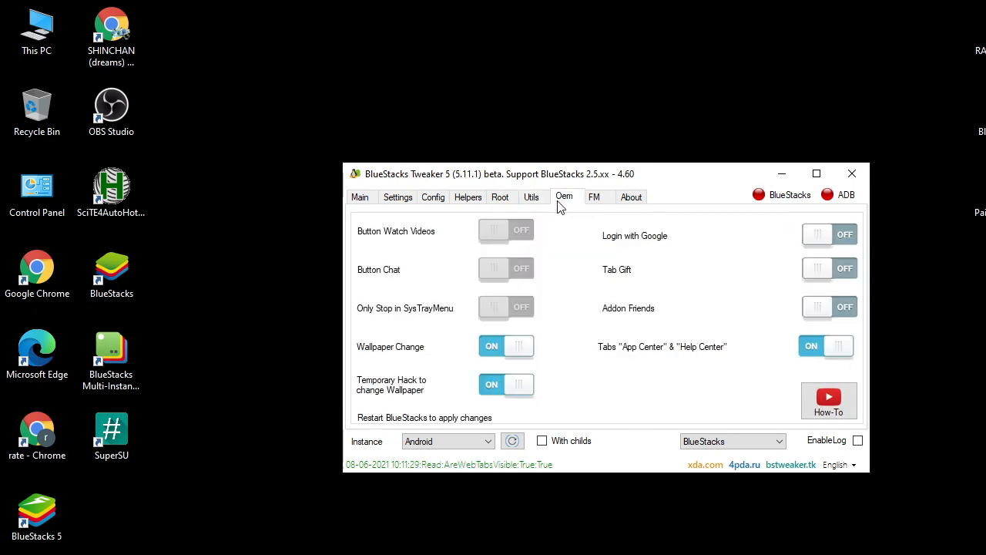
mouse_move(575, 267)
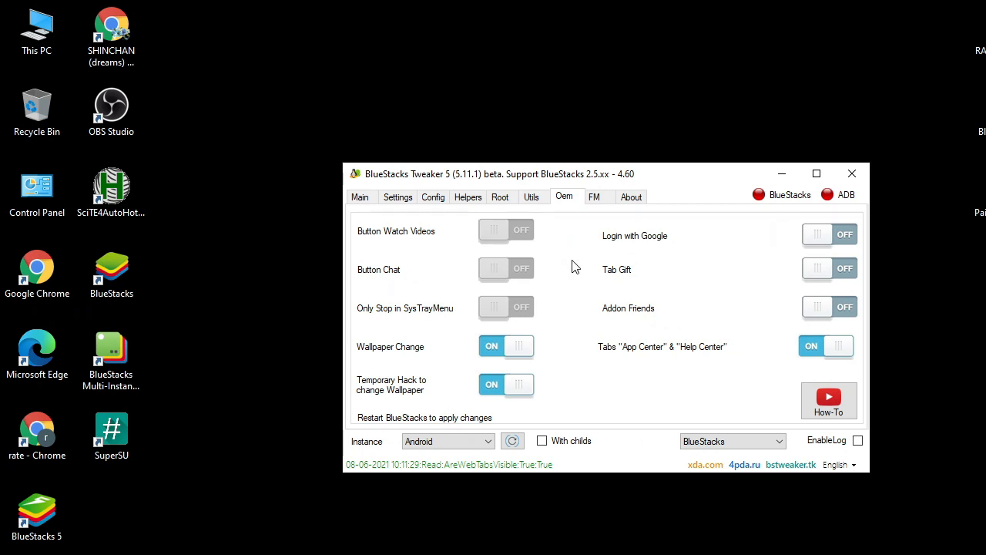
mouse_move(649, 259)
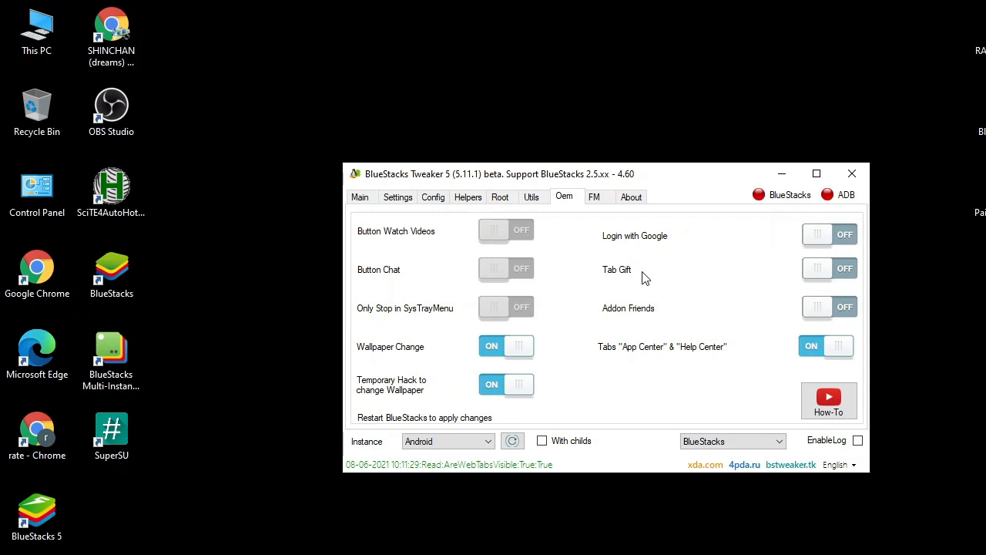
mouse_move(599, 216)
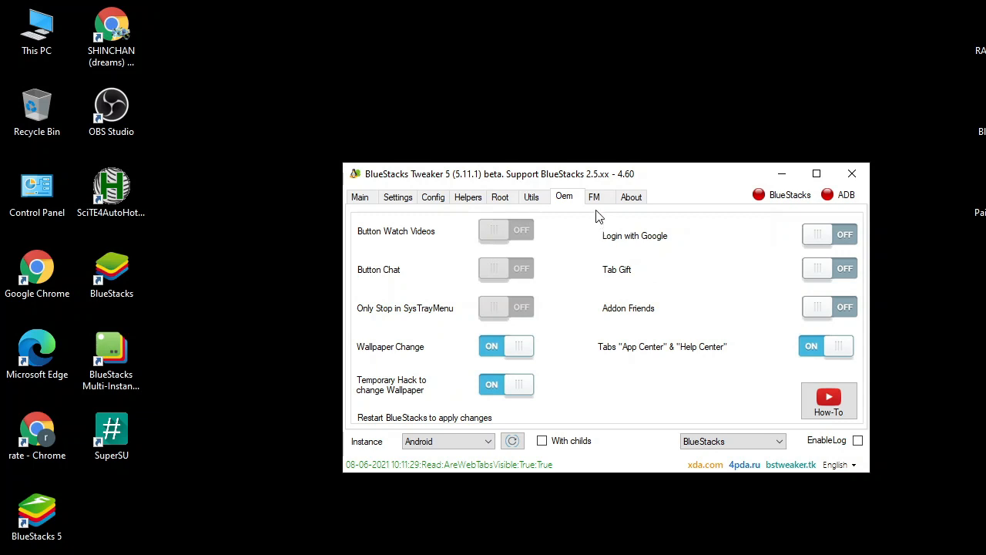
left_click(597, 196)
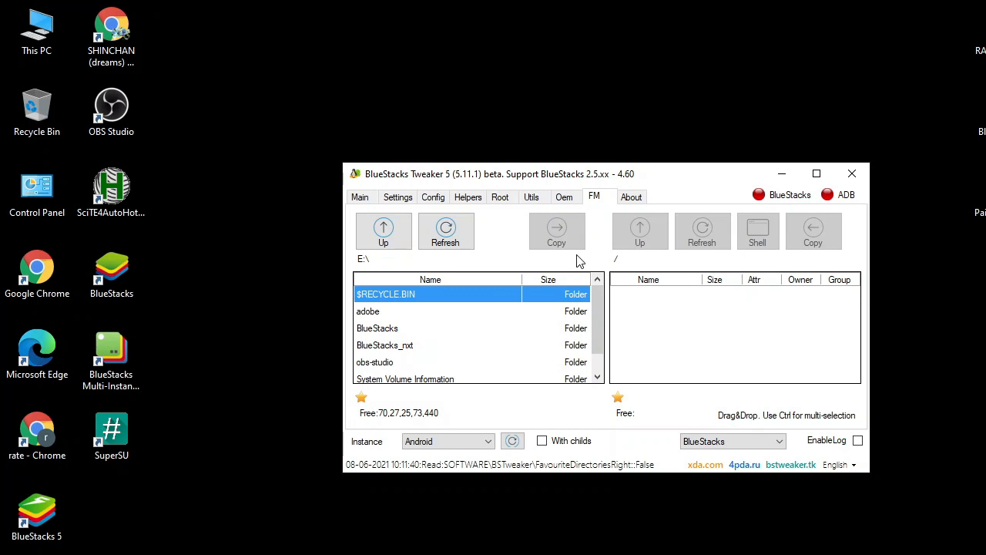
mouse_move(560, 350)
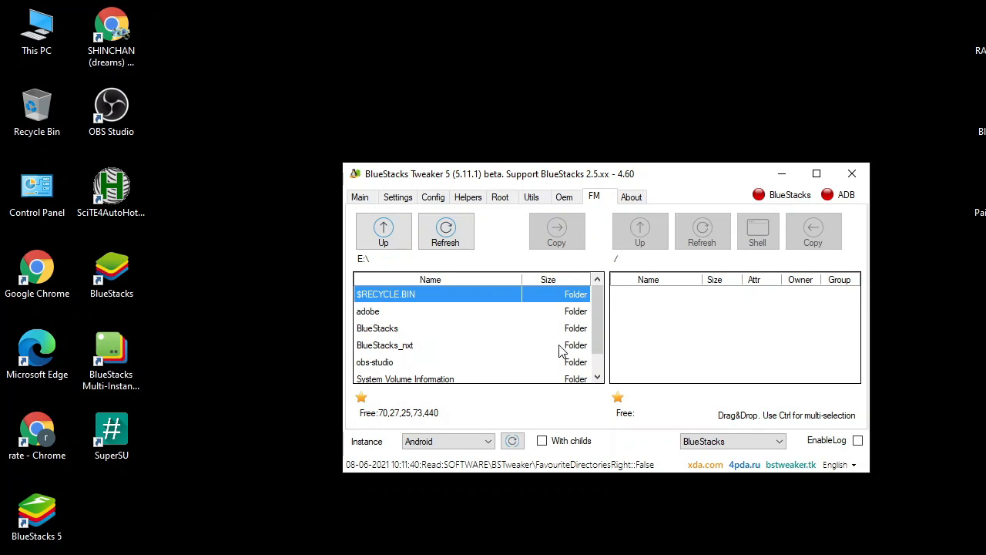
left_click(630, 196)
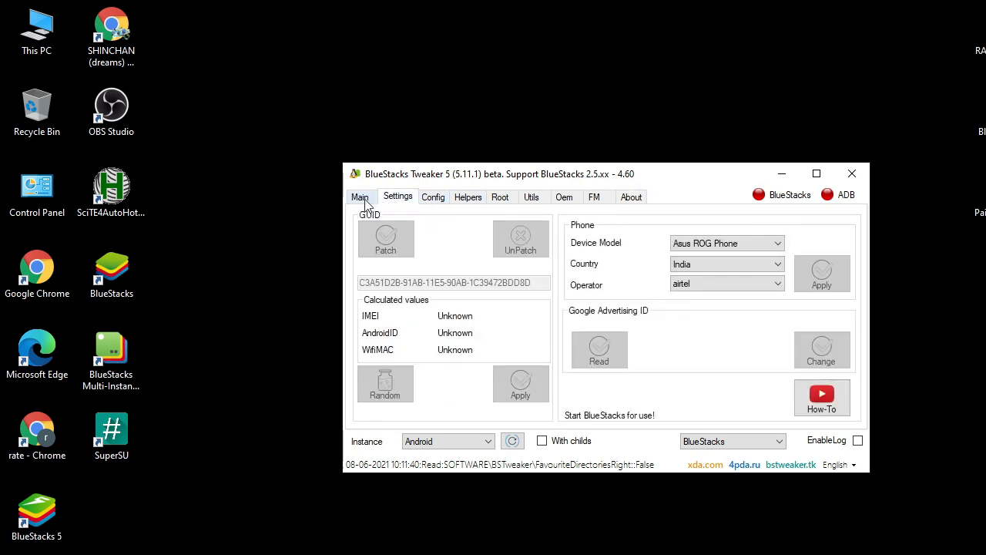
mouse_move(398, 203)
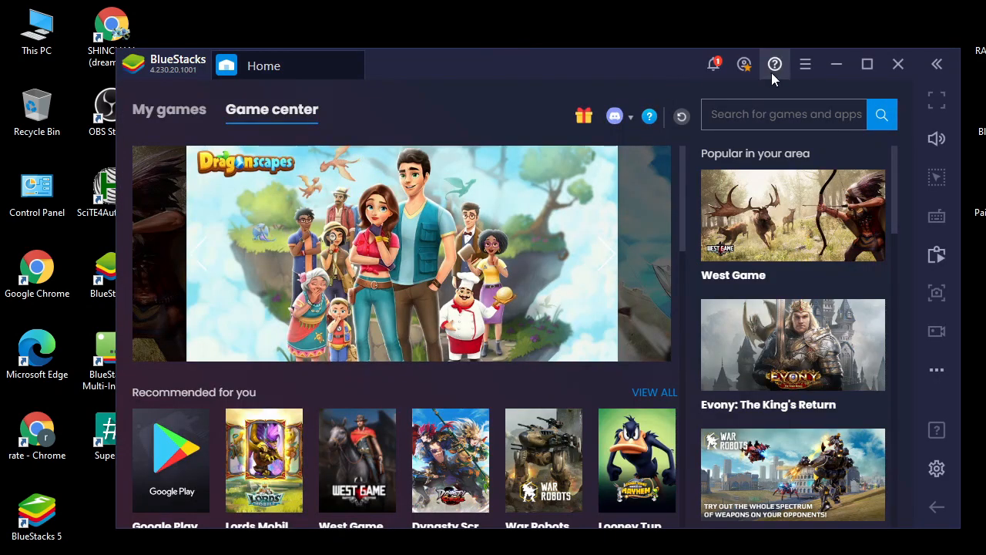
View Display at 1920 x 1080, then the Engine page's Performance section showing 4 CPU cores and 4052 MB RAM.
left_click(805, 64)
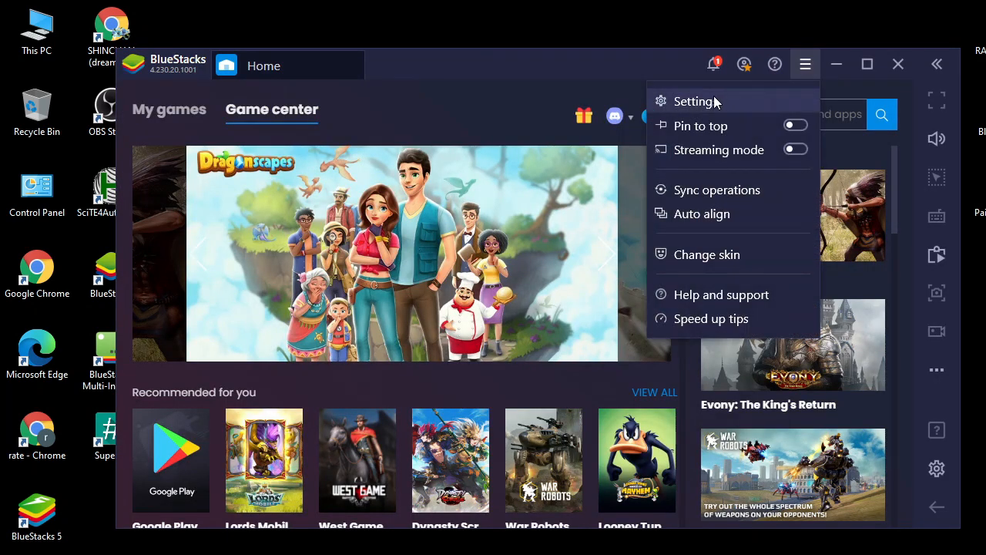
left_click(694, 101)
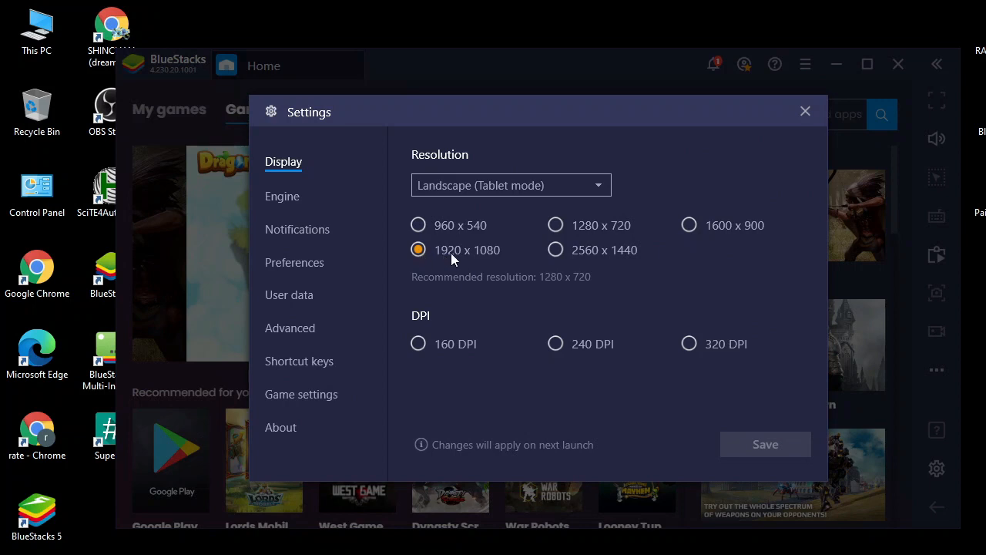
mouse_move(439, 350)
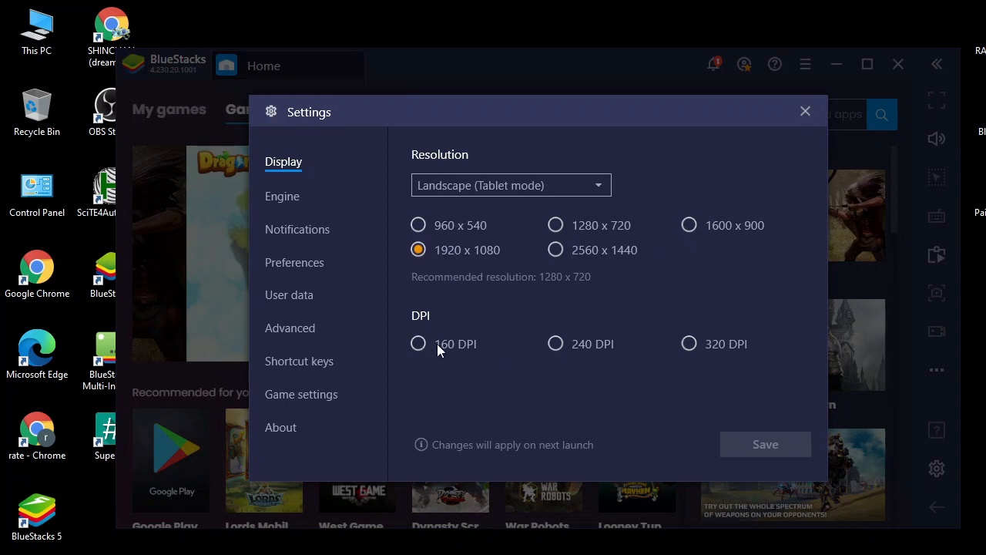
mouse_move(262, 229)
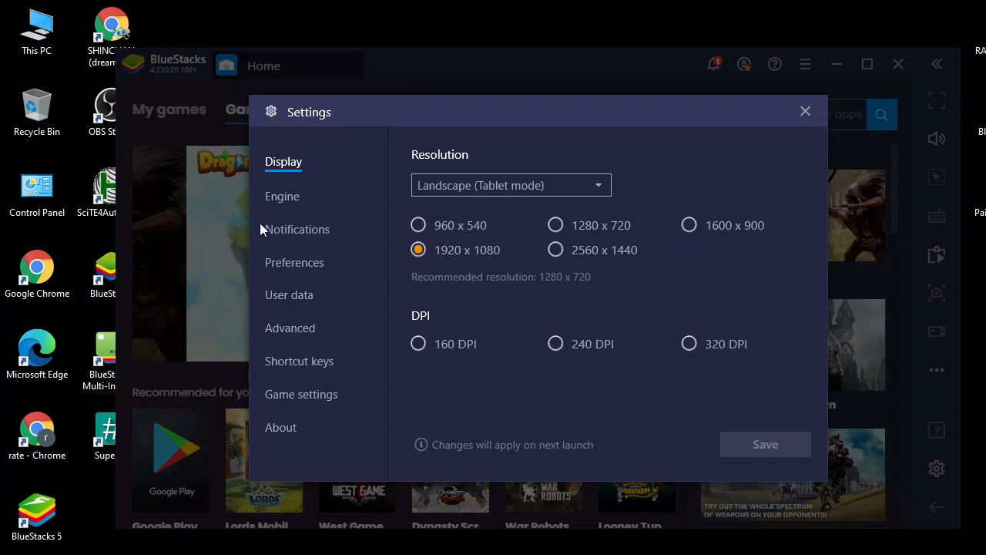
left_click(282, 195)
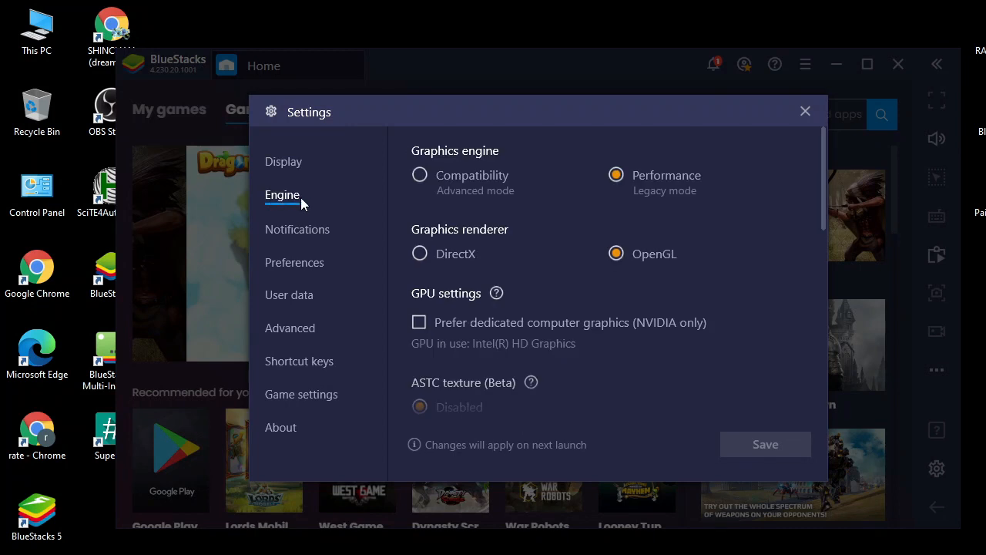
mouse_move(527, 268)
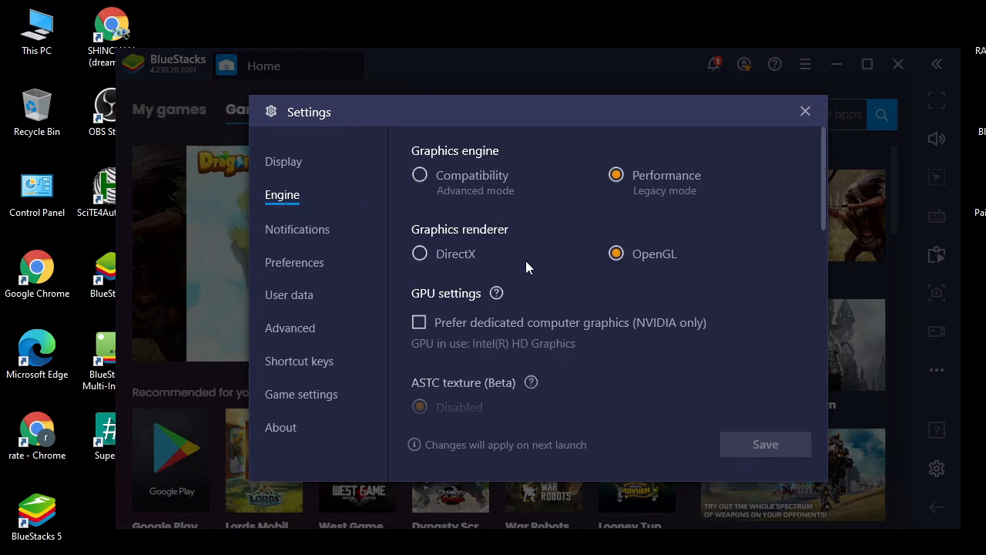
scroll("down", 3)
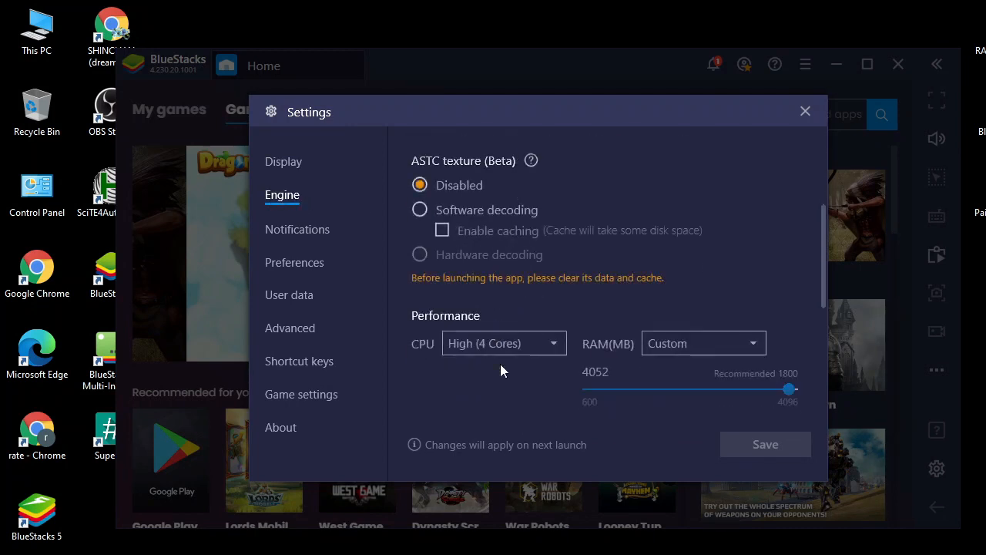
scroll("down", 3)
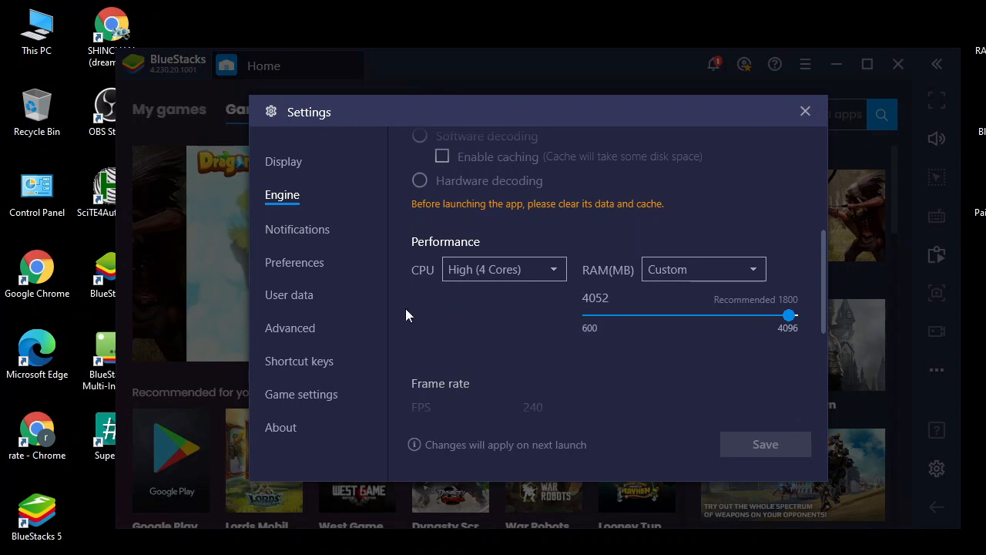
mouse_move(334, 245)
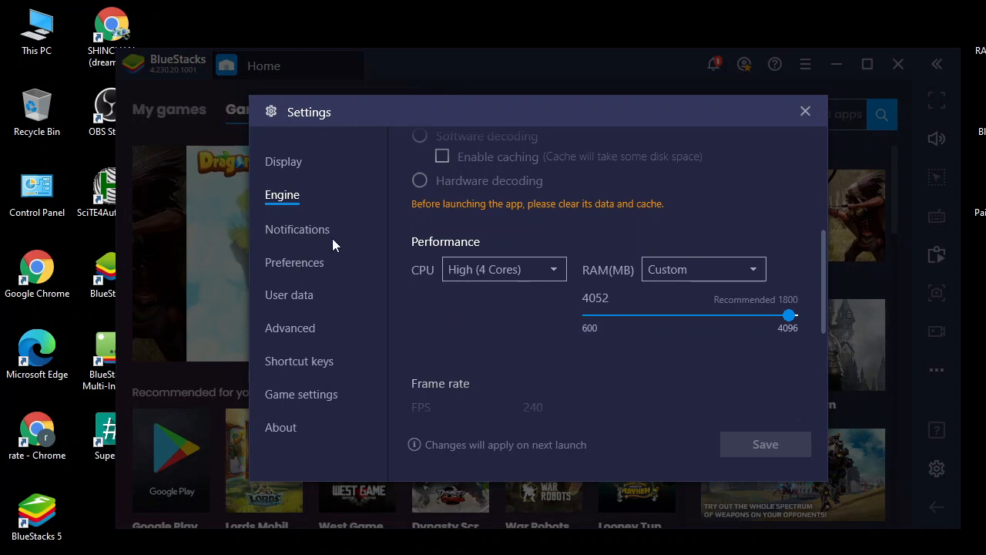
Look through the Notifications page and scroll the full Preferences list.
left_click(297, 229)
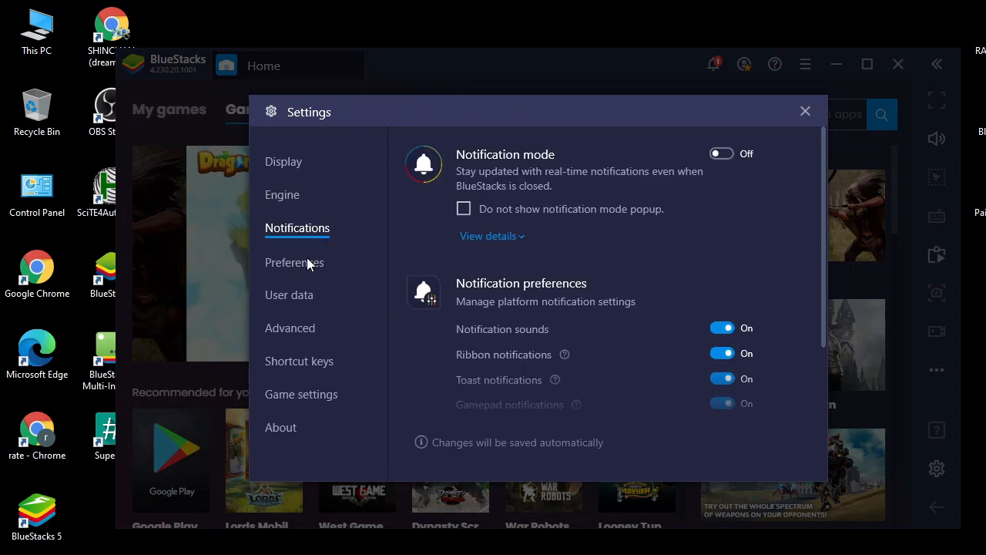
left_click(295, 261)
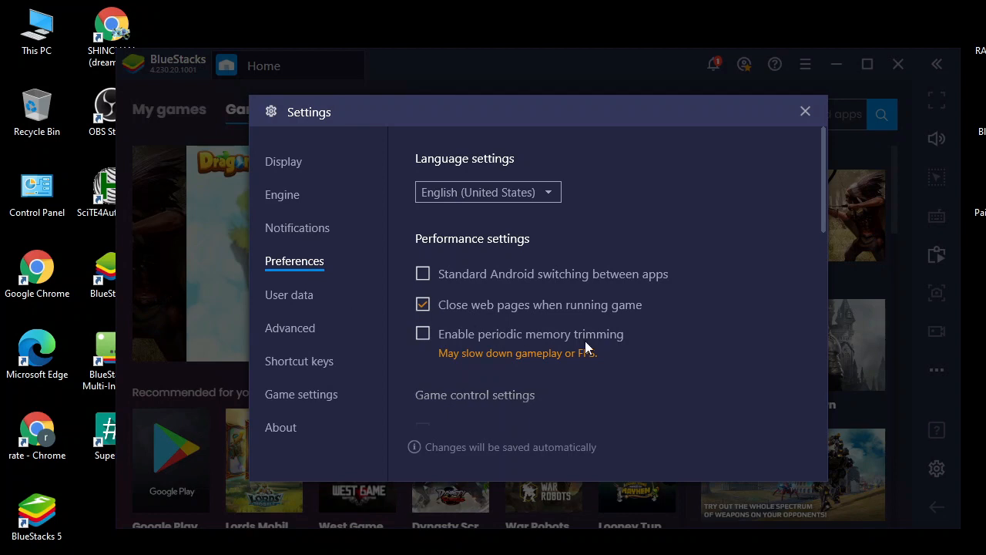
scroll("down", 3)
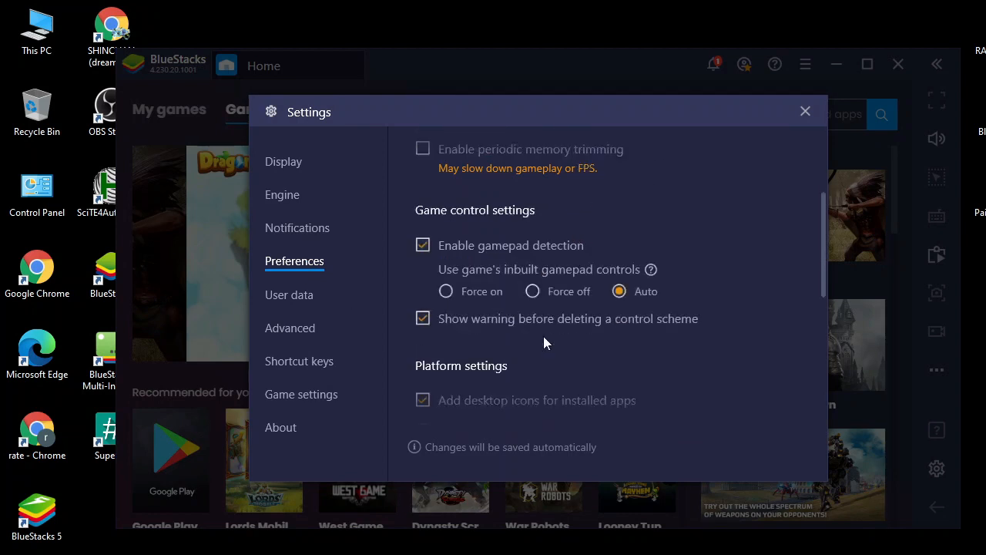
scroll("down", 3)
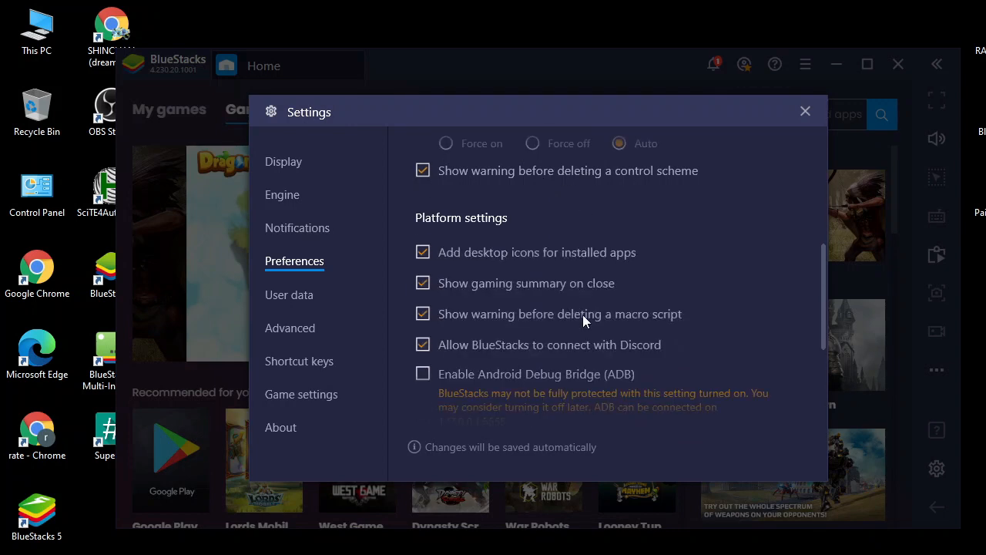
scroll("down", 3)
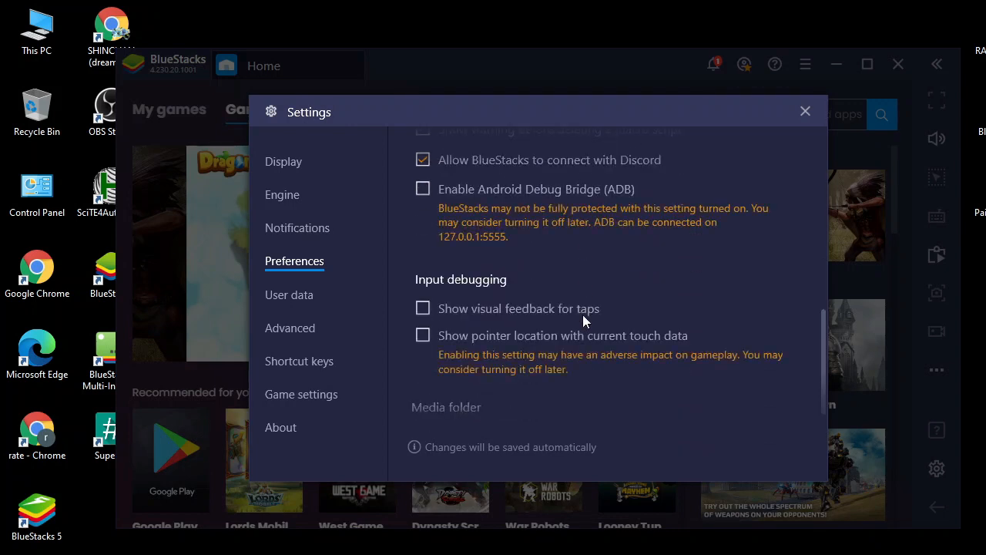
scroll("down", 3)
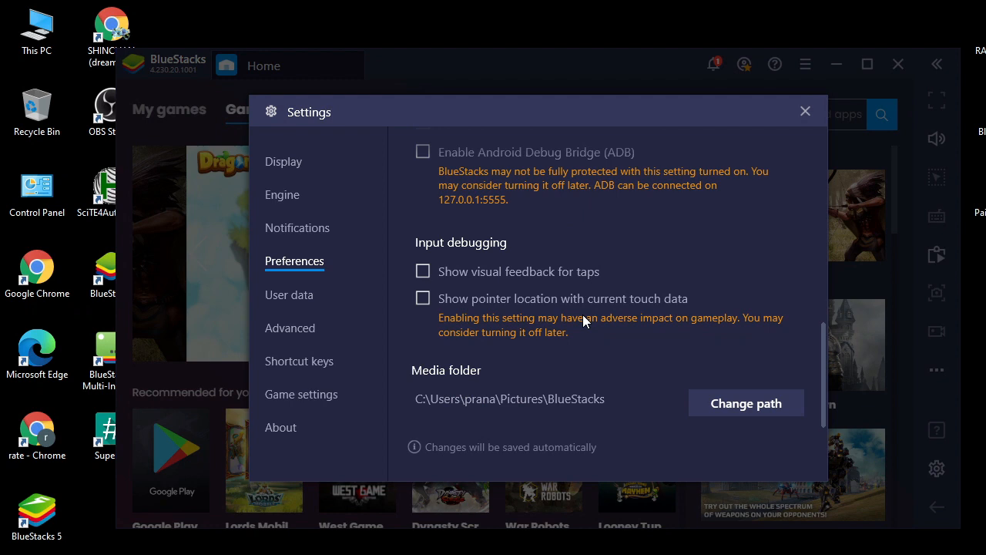
Check User data, then the Advanced page's custom asus ASUS_Z01QD profile on Vodafone.
left_click(289, 294)
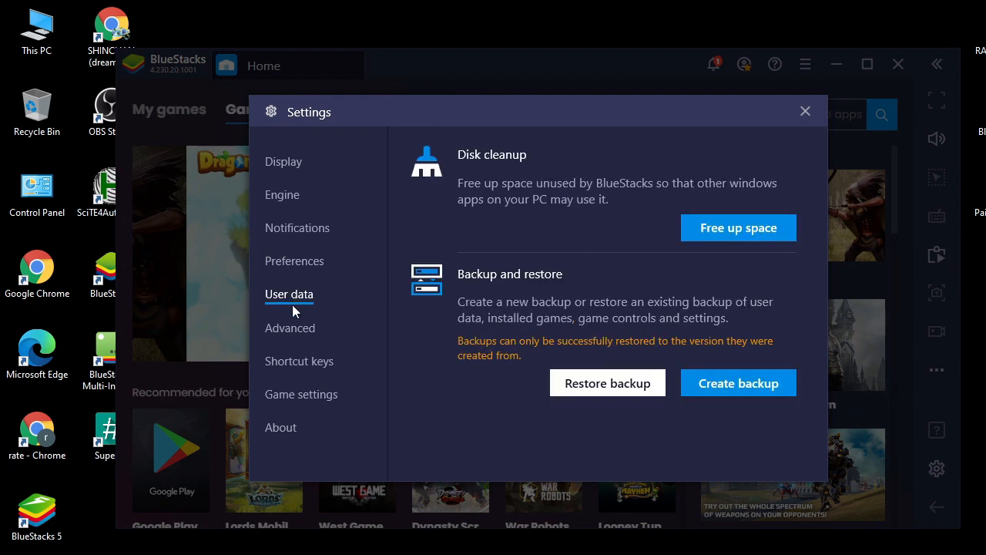
left_click(289, 328)
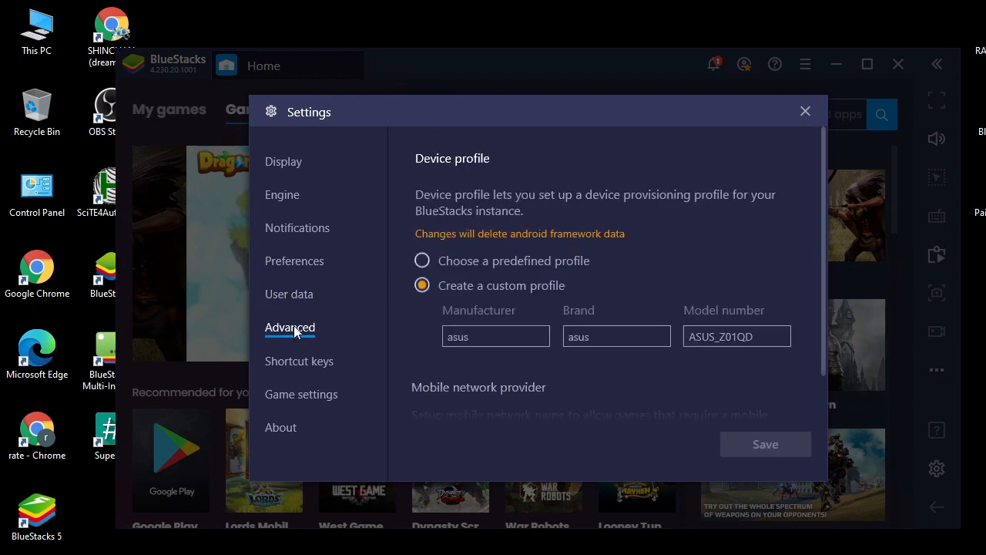
scroll("down", 3)
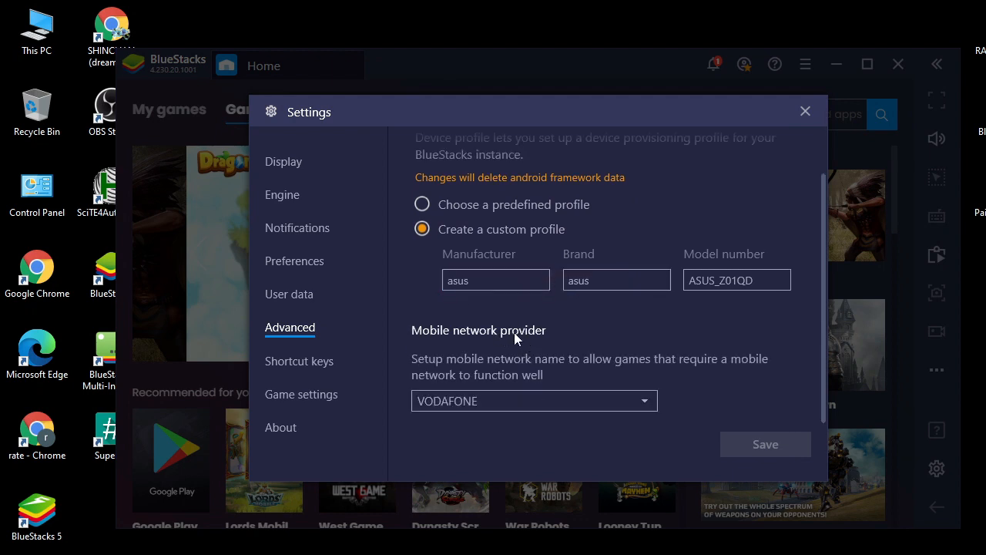
Glance at Shortcut keys, set the game cursor to the white arrow and save, then close Settings to Home.
left_click(299, 362)
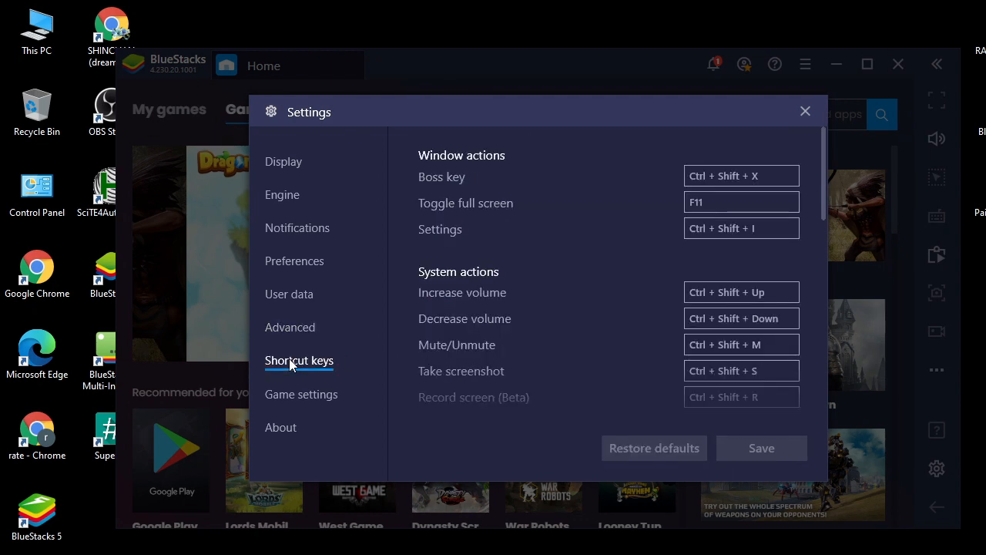
left_click(301, 394)
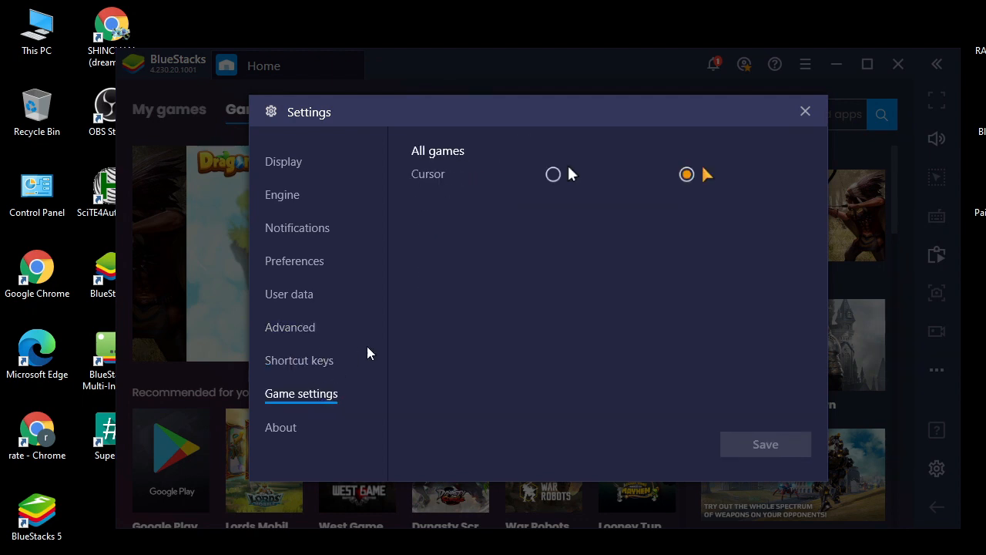
left_click(553, 174)
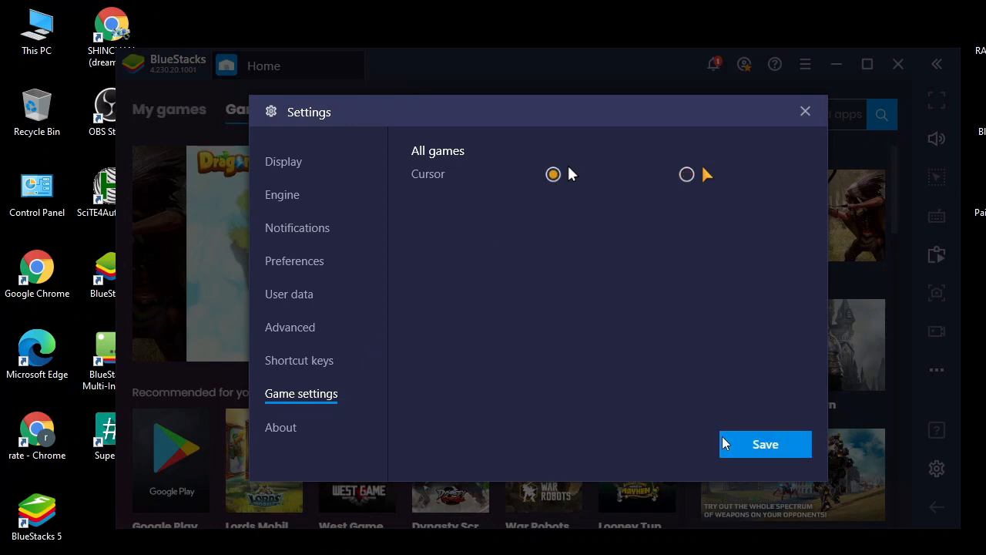
left_click(280, 427)
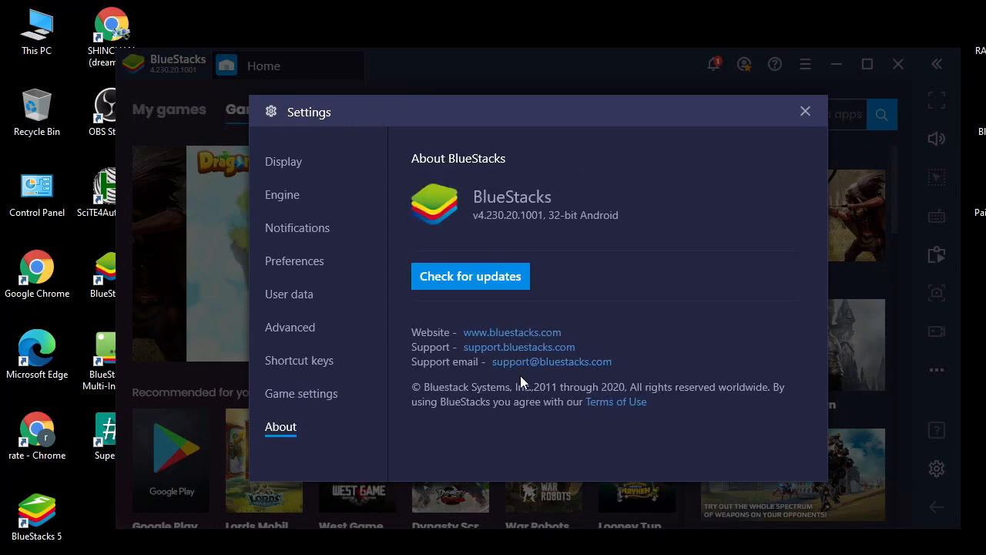
mouse_move(799, 123)
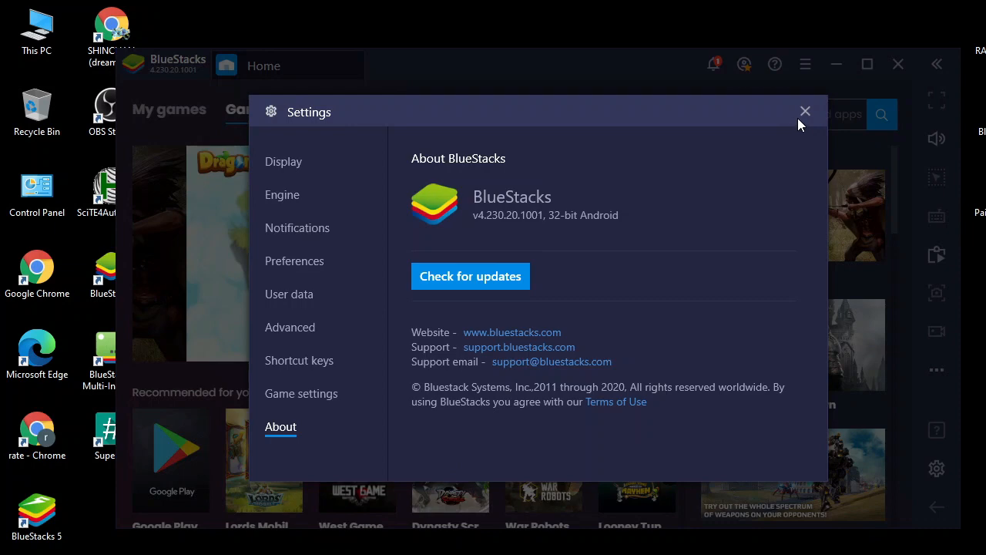
left_click(805, 111)
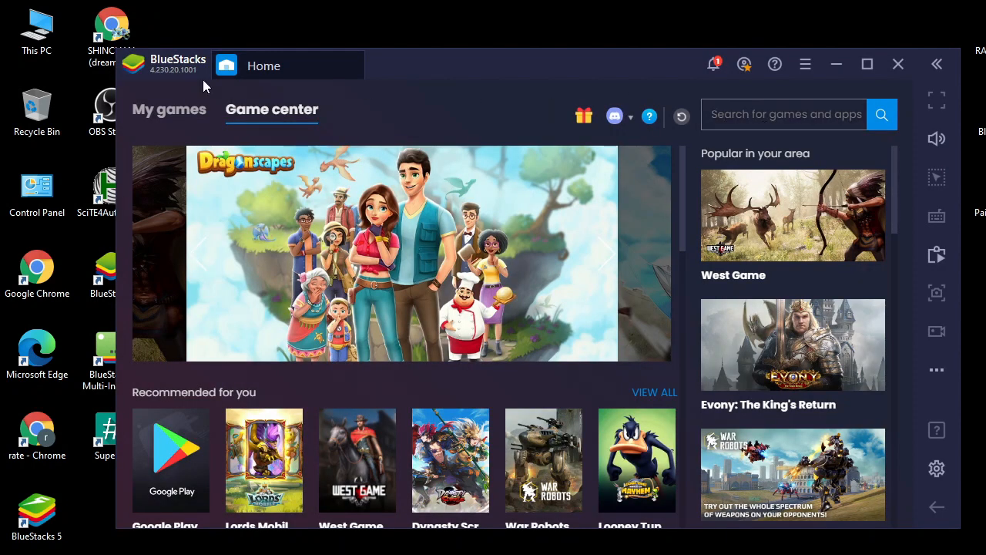